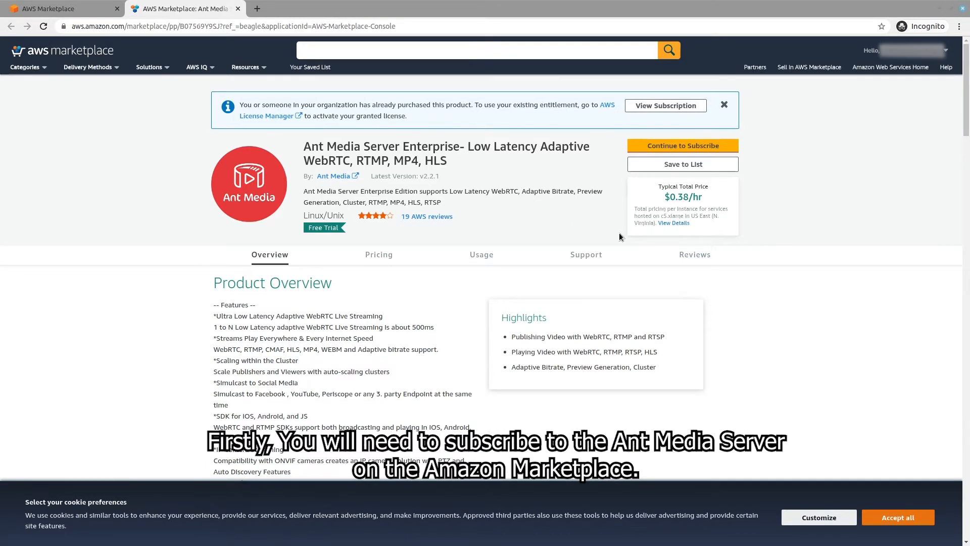
mouse_move(632, 233)
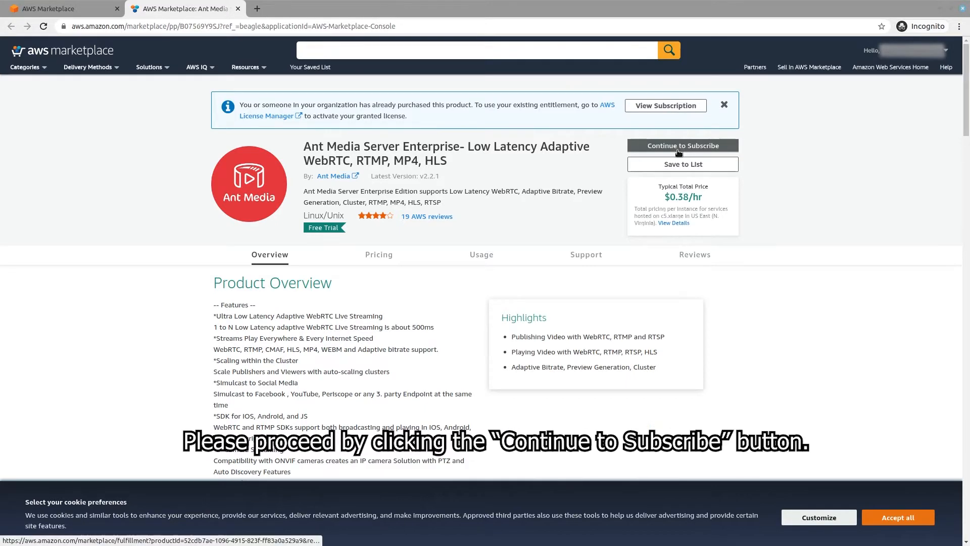
Subscribe to Ant Media Server Enterprise on AWS Marketplace and accept its terms.
left_click(683, 145)
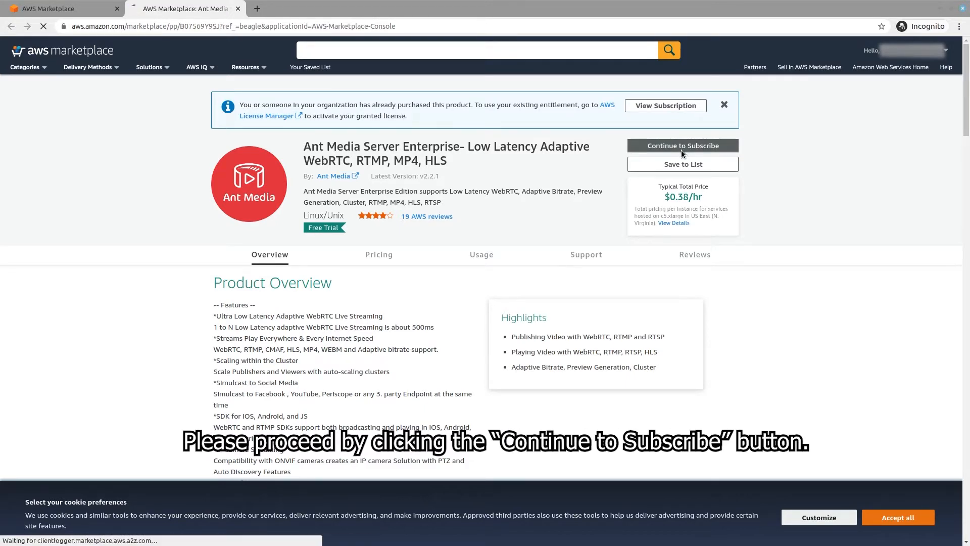
left_click(681, 146)
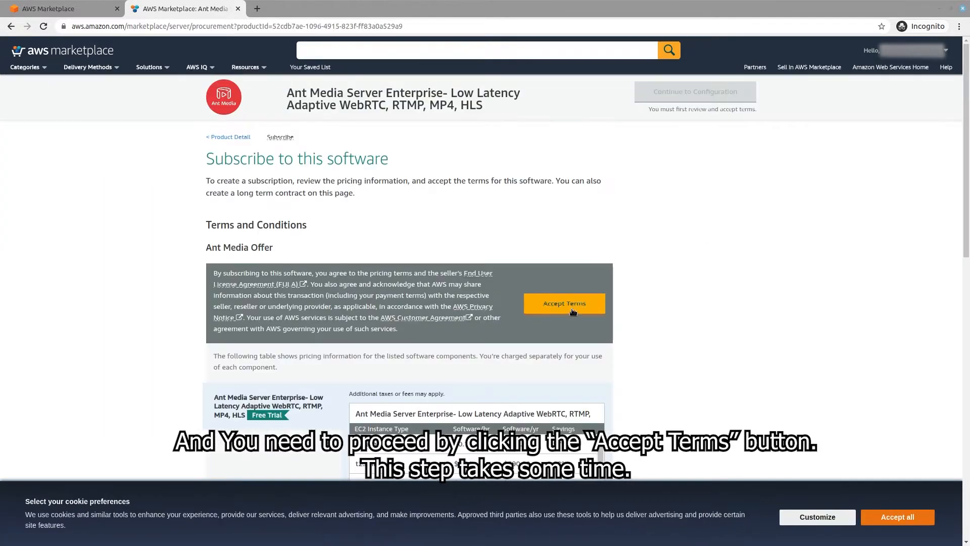
left_click(562, 303)
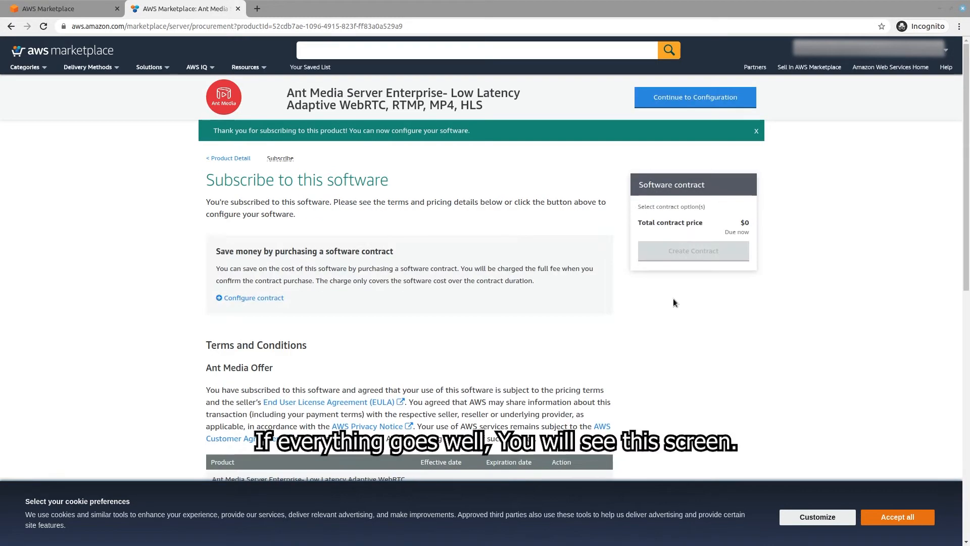
mouse_move(695, 97)
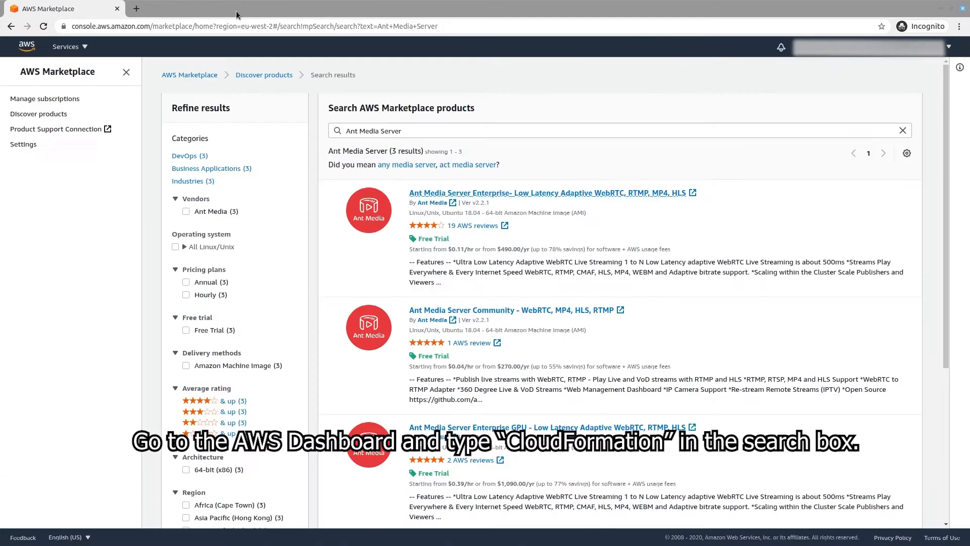
mouse_move(97, 50)
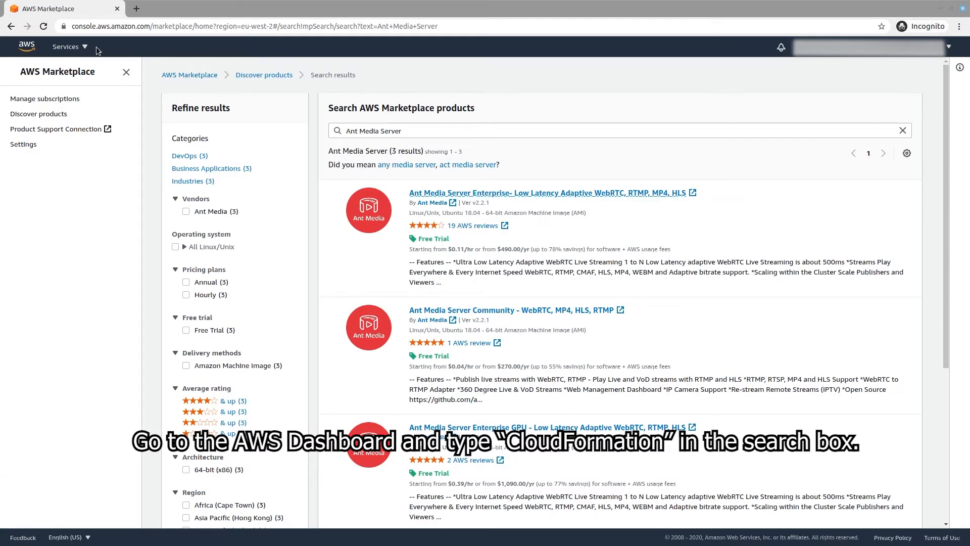
Search the Services menu for 'Clo' and open AWS CloudFormation.
left_click(65, 47)
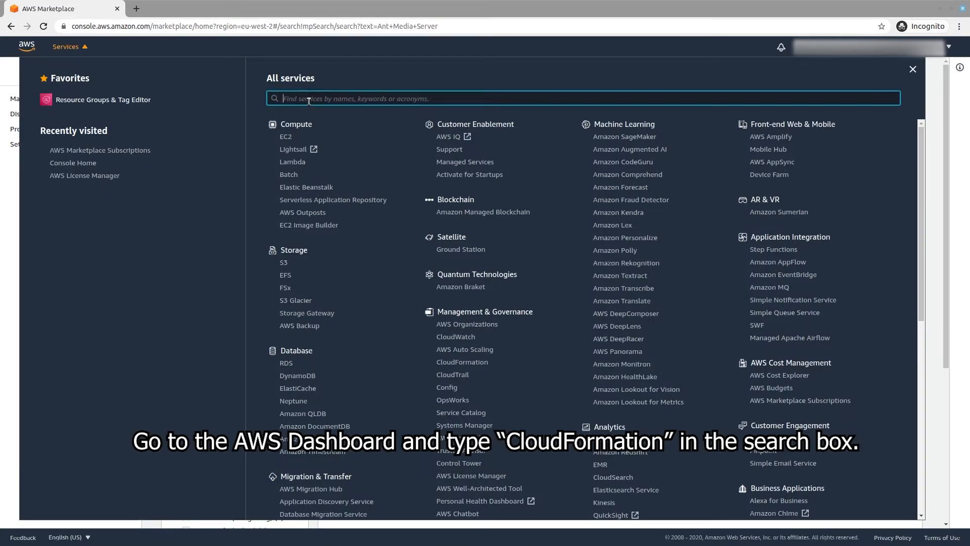
type("CloudFo")
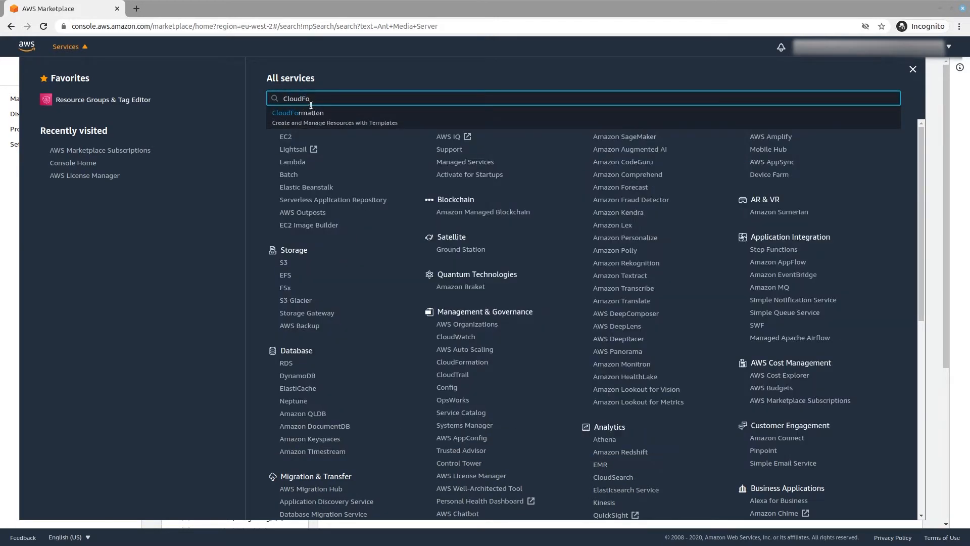
left_click(298, 113)
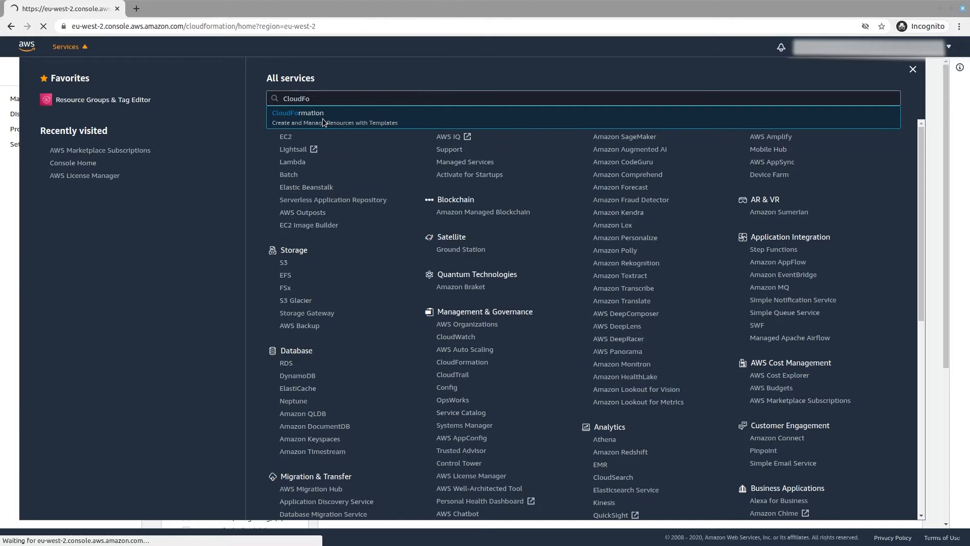
left_click(299, 112)
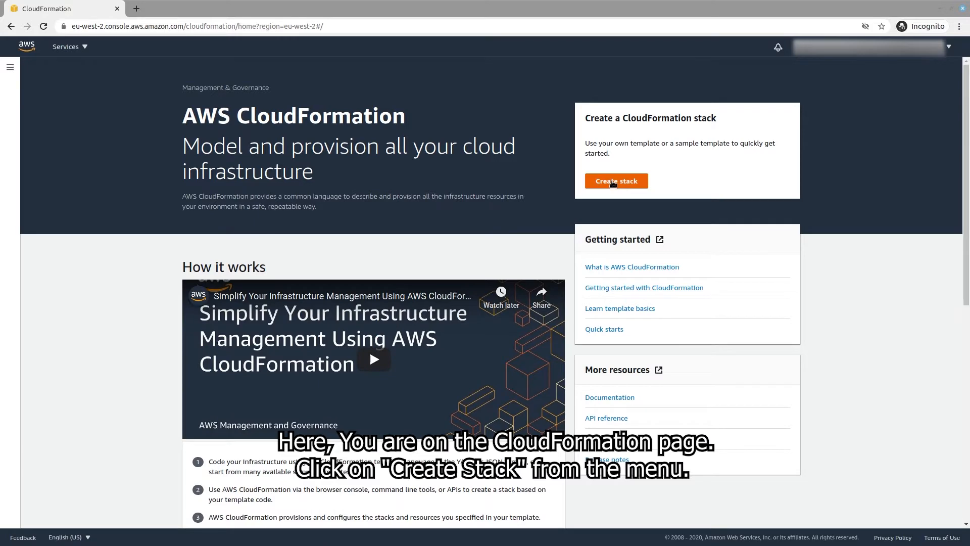
Start a new CloudFormation stack from the landing page.
left_click(615, 181)
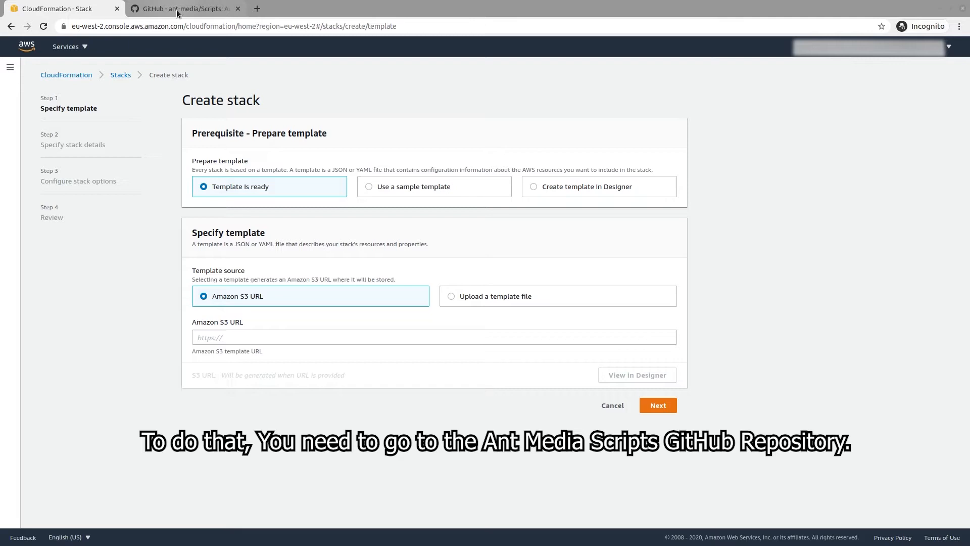
Save the raw antmedia-aws-autoscale-template.yaml from ant-media/Scripts' cloudformation folder to disk.
left_click(186, 8)
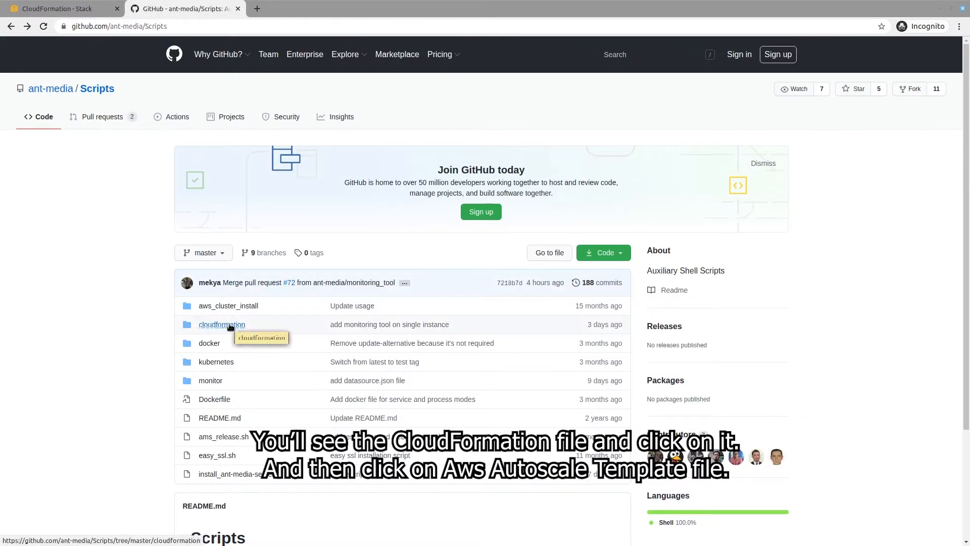
left_click(221, 325)
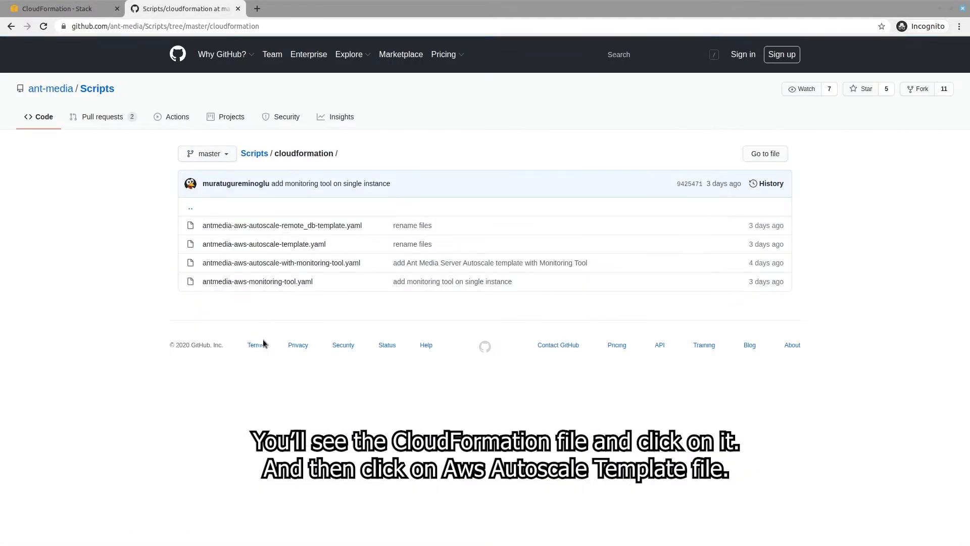
mouse_move(264, 243)
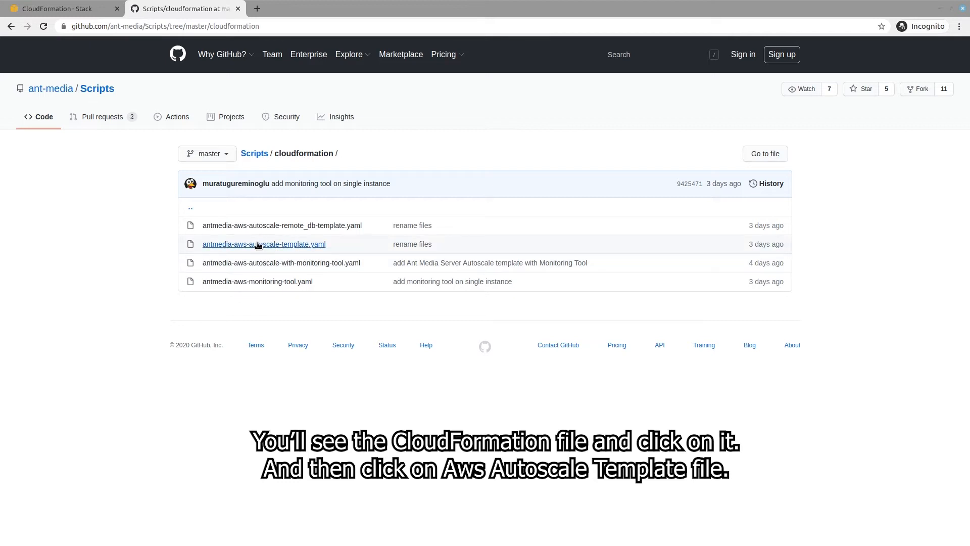
left_click(264, 243)
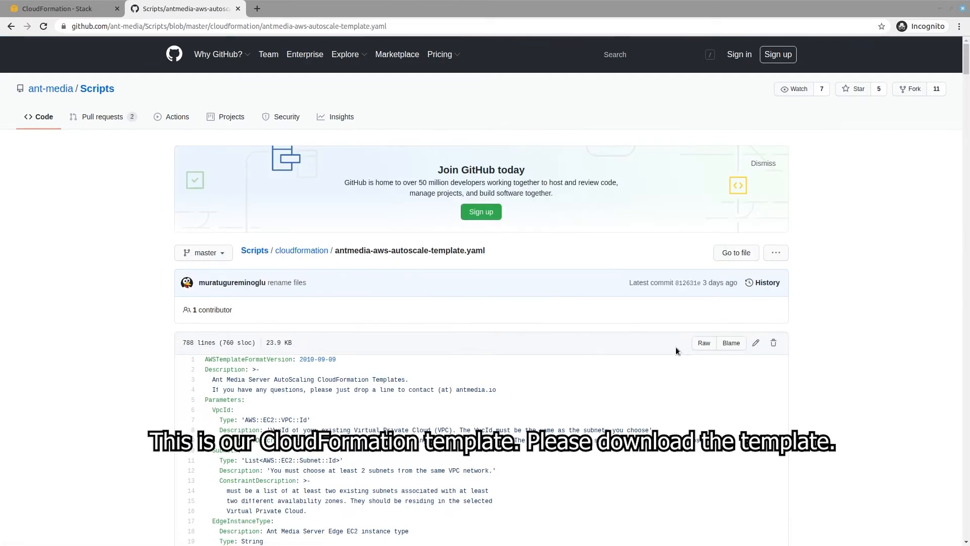
left_click(703, 343)
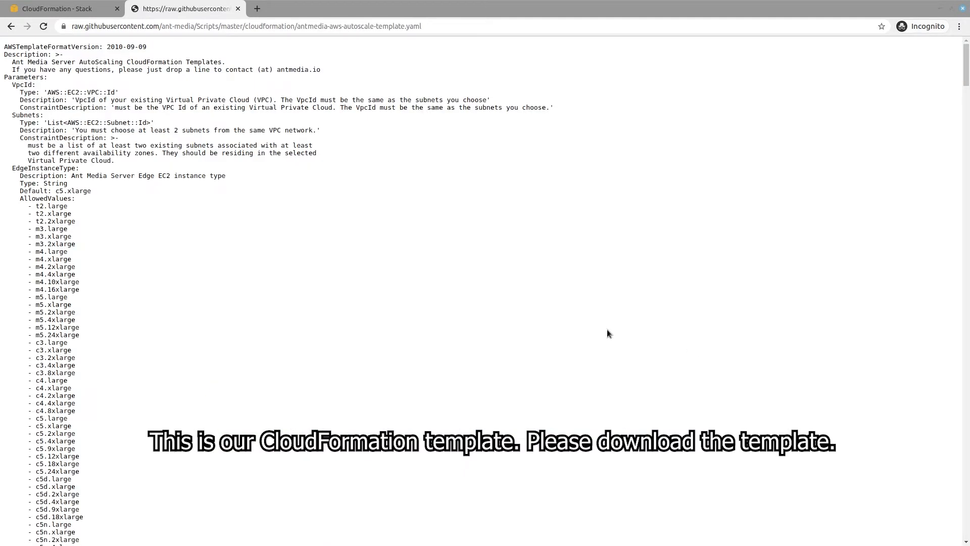
key("ctrl+s")
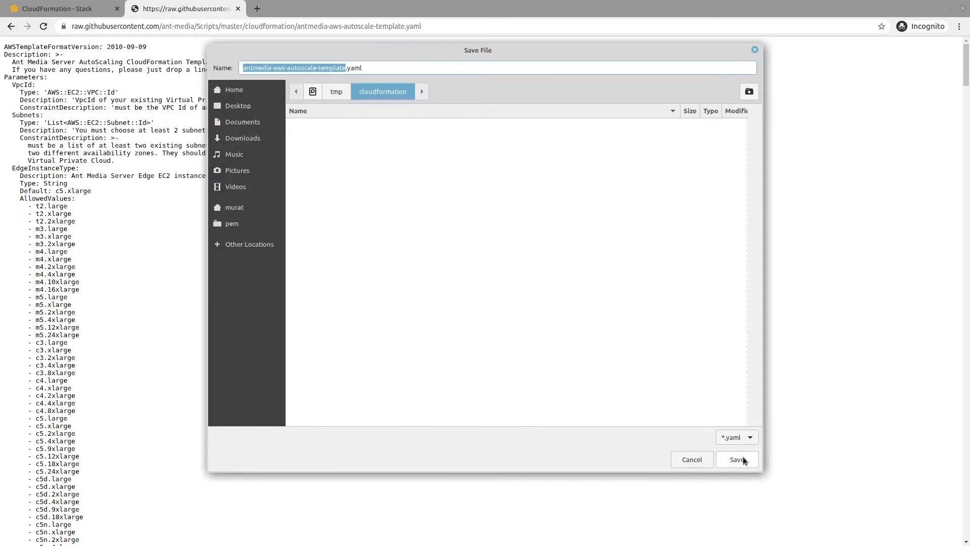
left_click(736, 459)
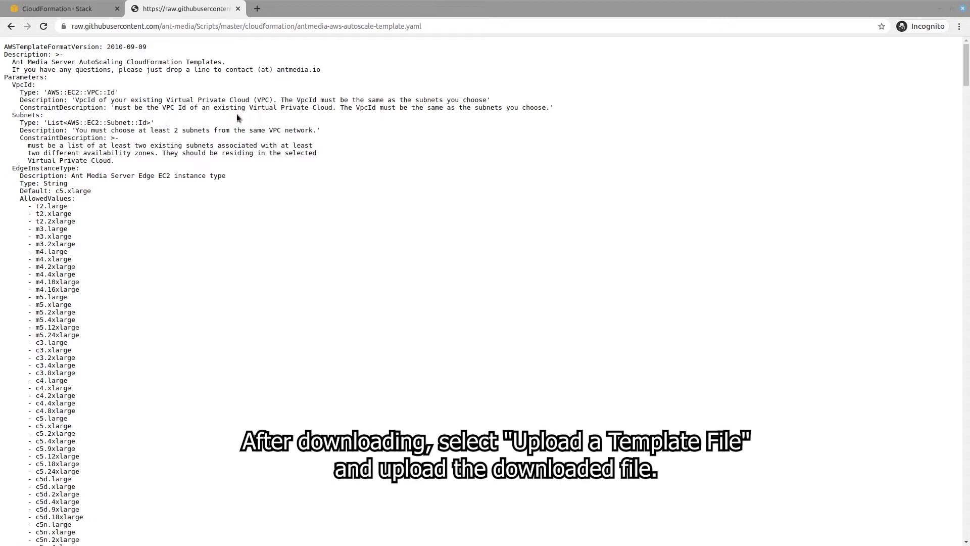
Upload the downloaded autoscale YAML as the stack template and continue to stack details.
left_click(59, 8)
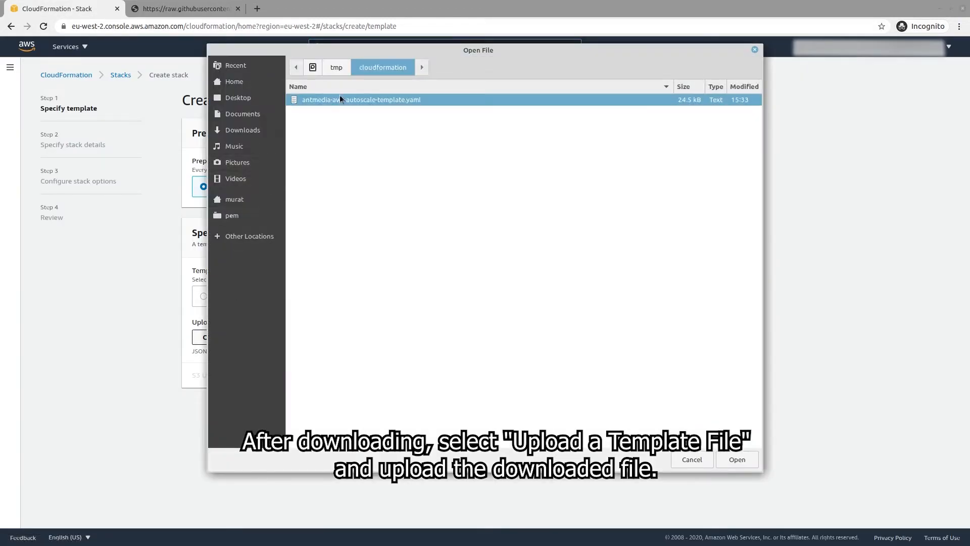
left_click(736, 459)
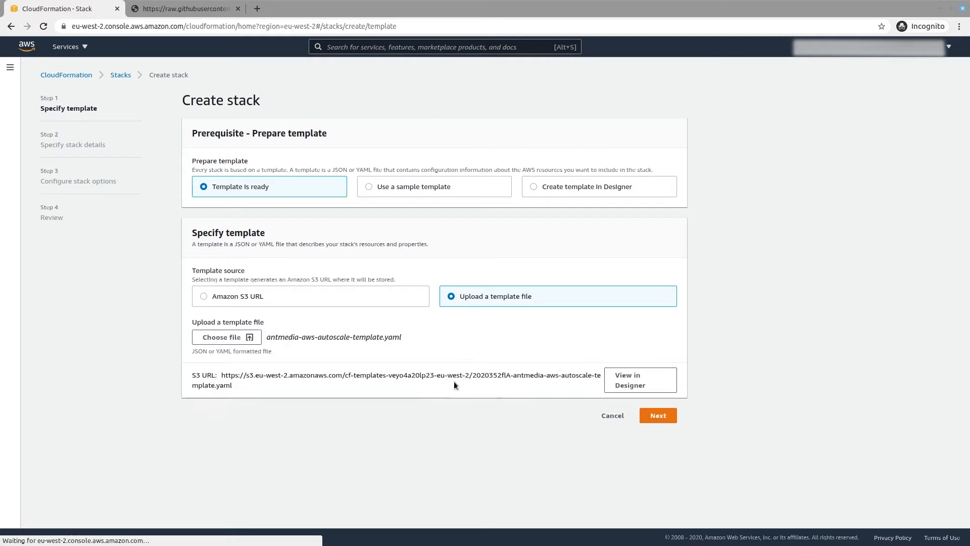
left_click(656, 415)
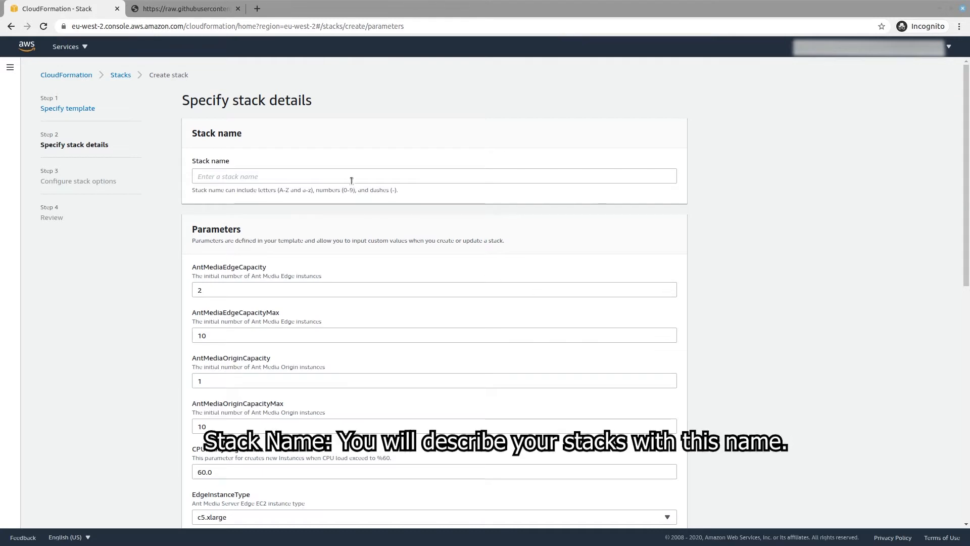
Name the stack antmedia-cluster and review the edge and origin capacity parameters.
type("antmedia-cluster")
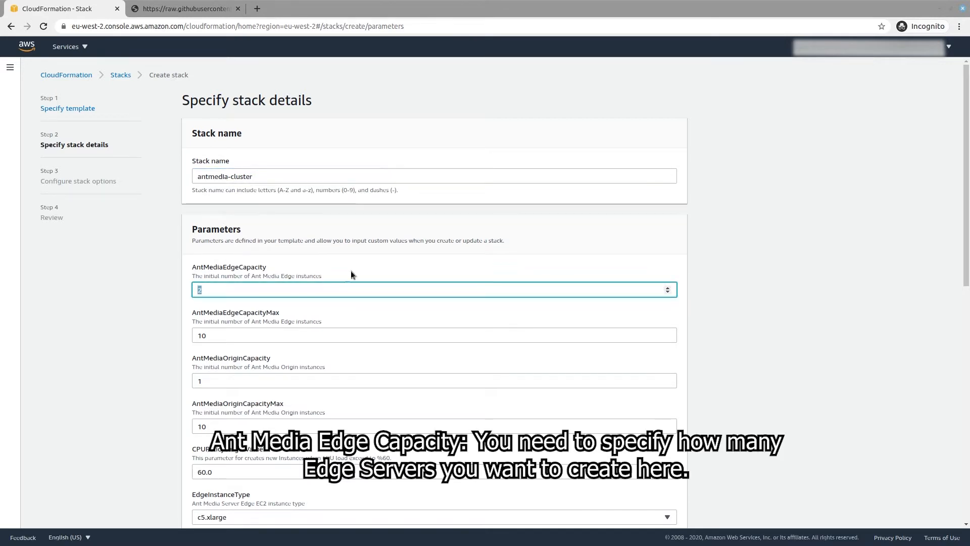
mouse_move(252, 273)
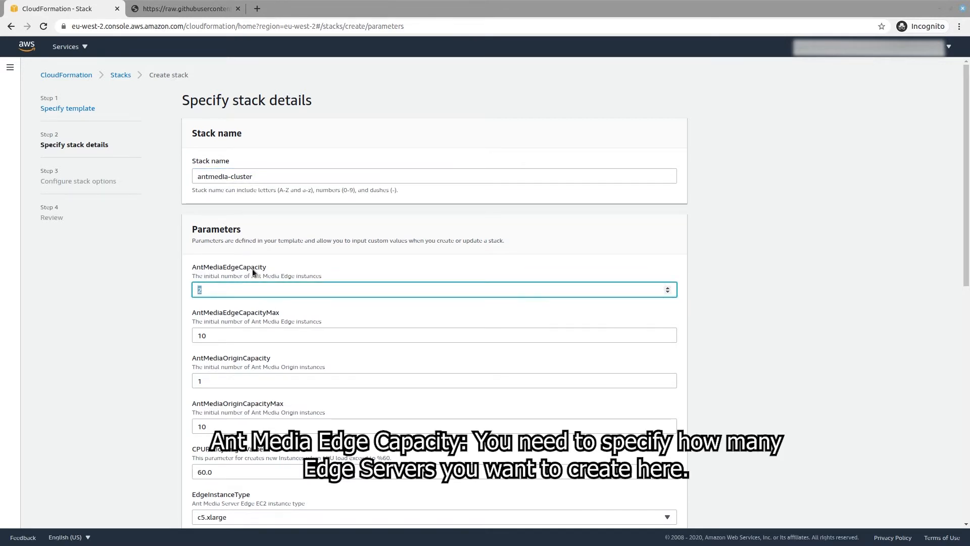
mouse_move(278, 319)
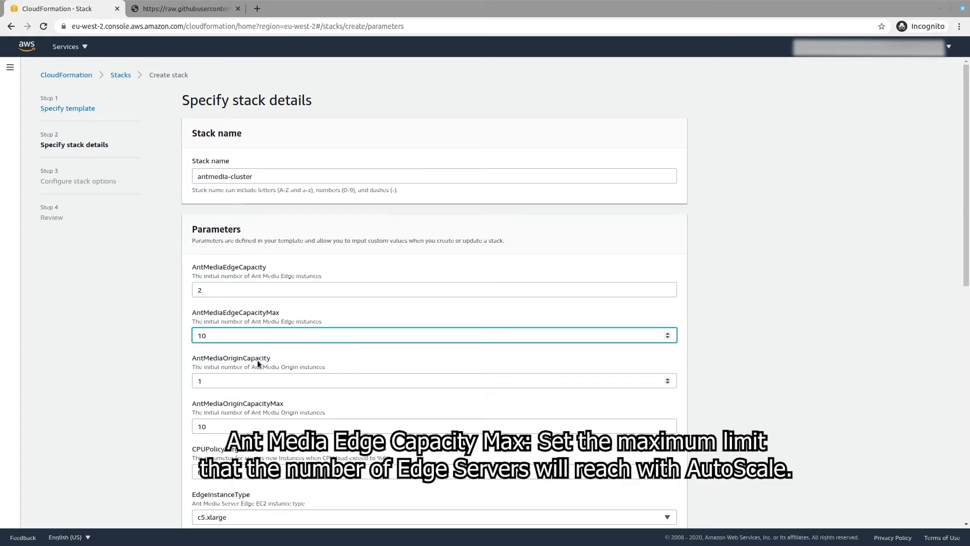
mouse_move(235, 375)
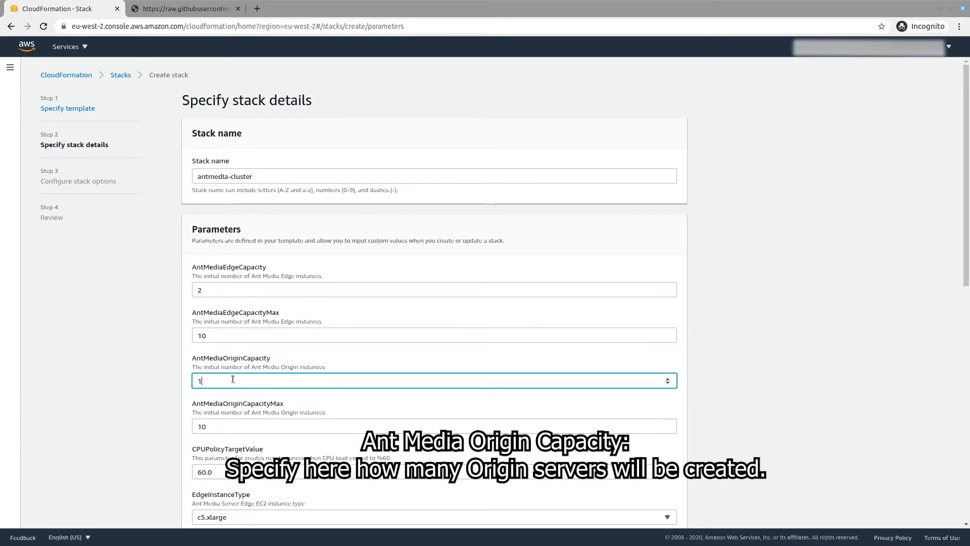
scroll("down", 3)
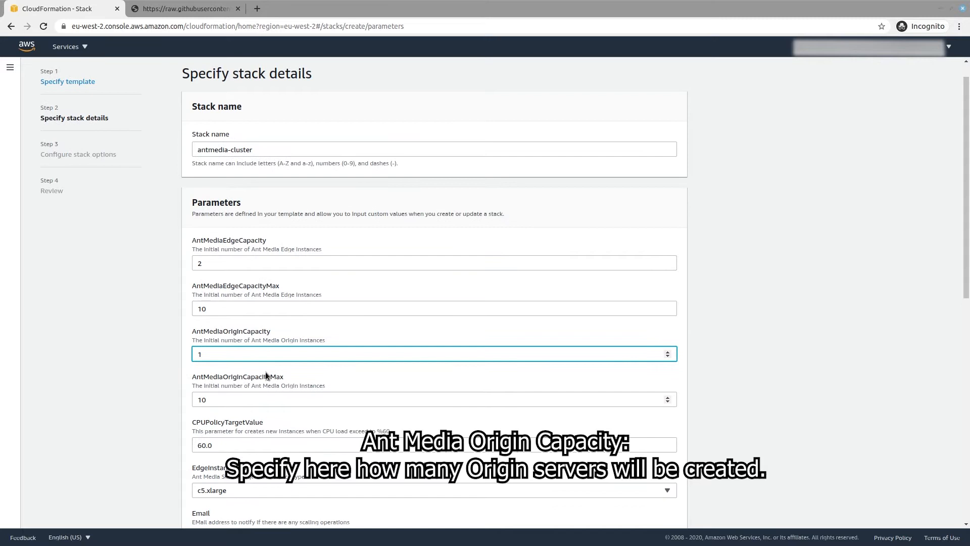
scroll("down", 3)
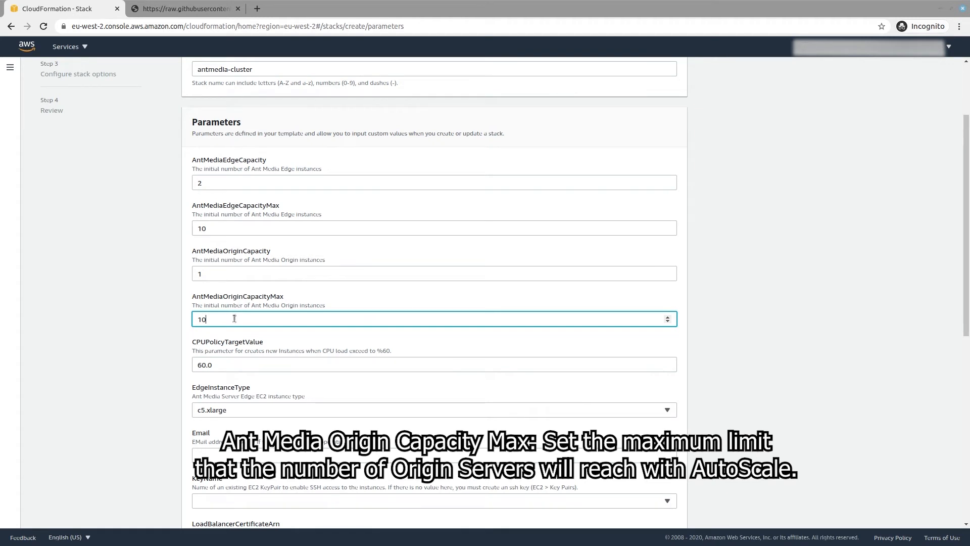
mouse_move(239, 339)
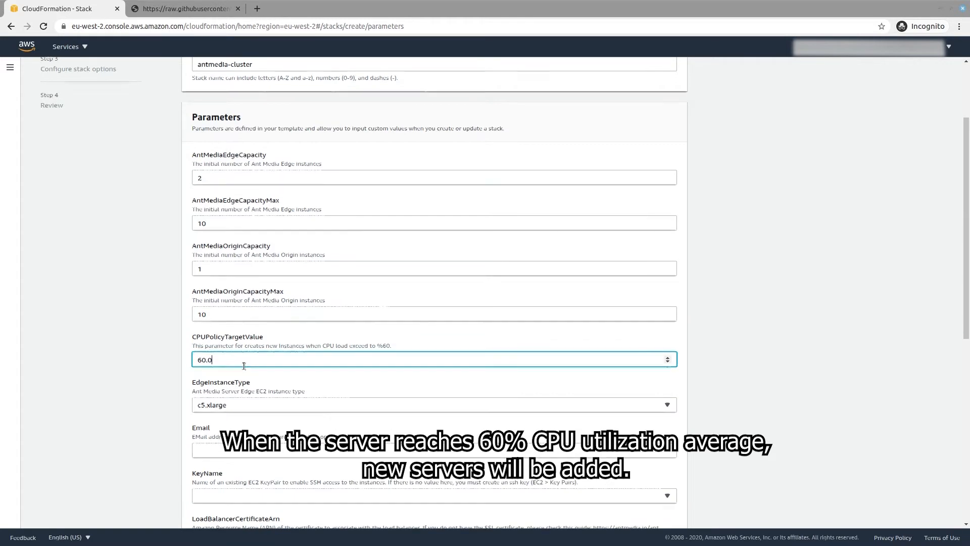
scroll("down", 3)
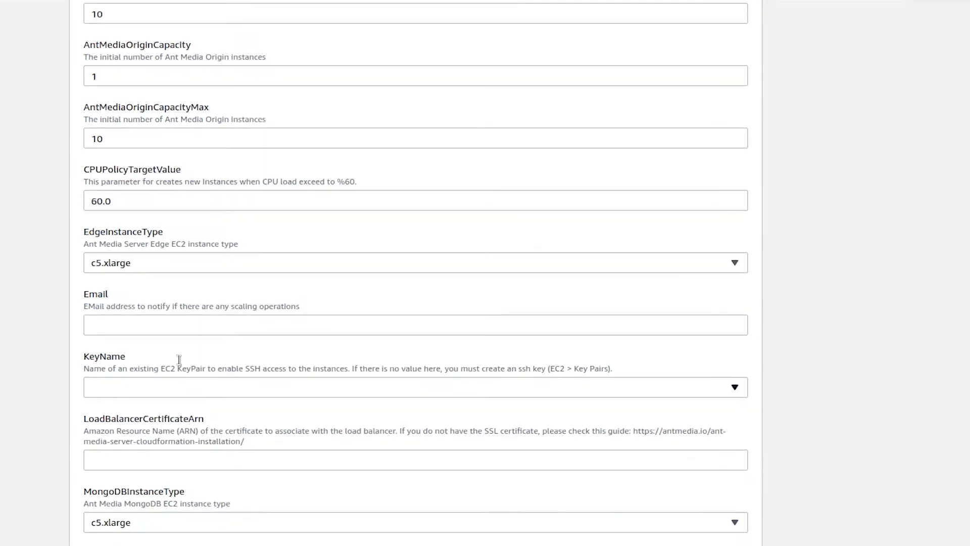
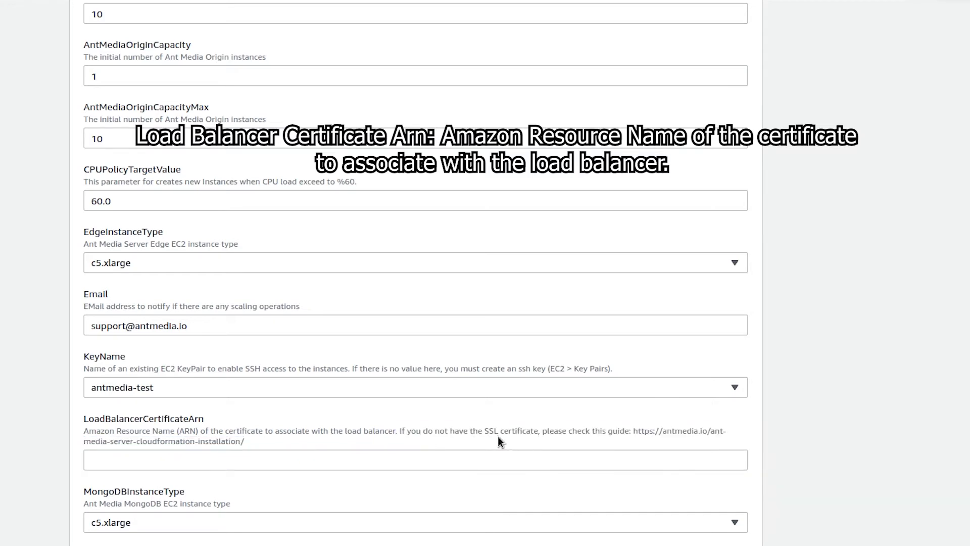
mouse_move(623, 437)
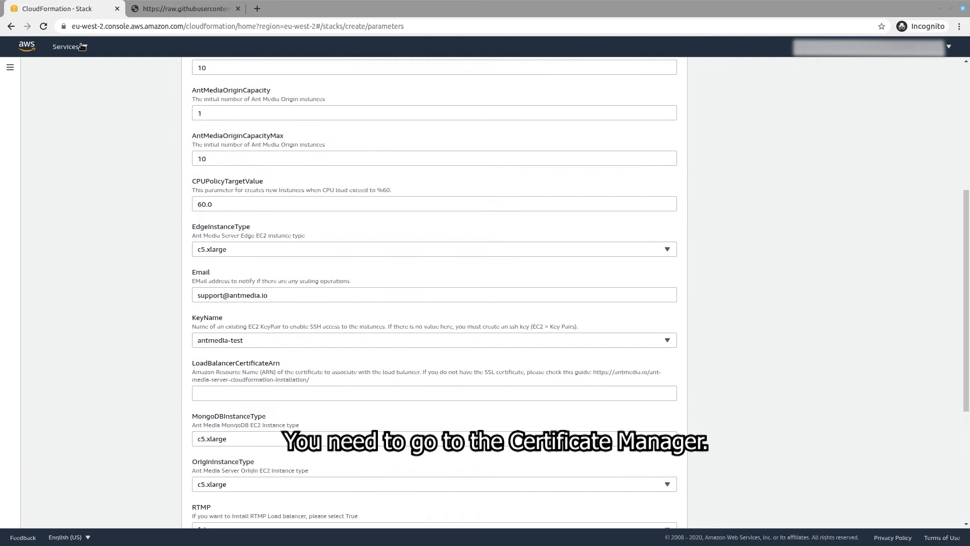
Open Certificate Manager in a new tab and copy the issued certificate's ARN.
left_click(66, 46)
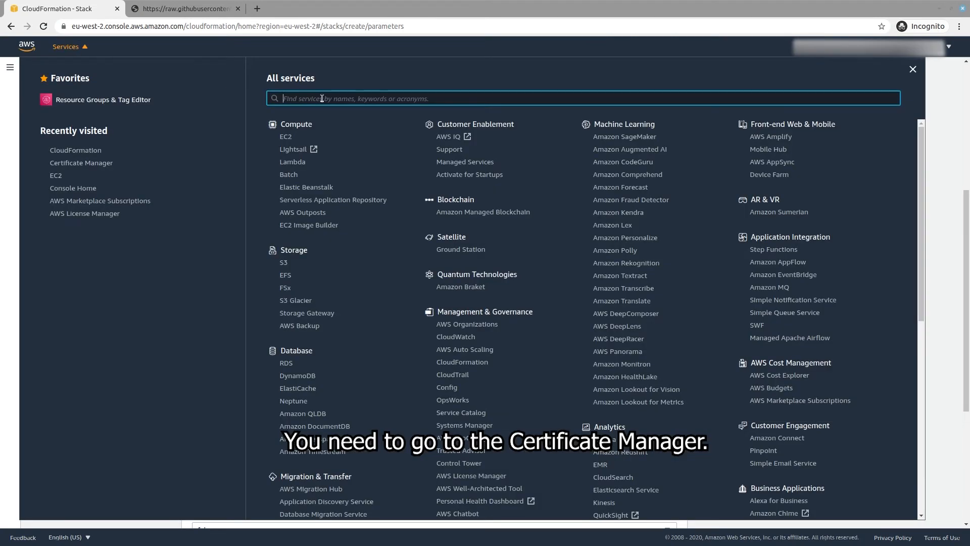
right_click(303, 112)
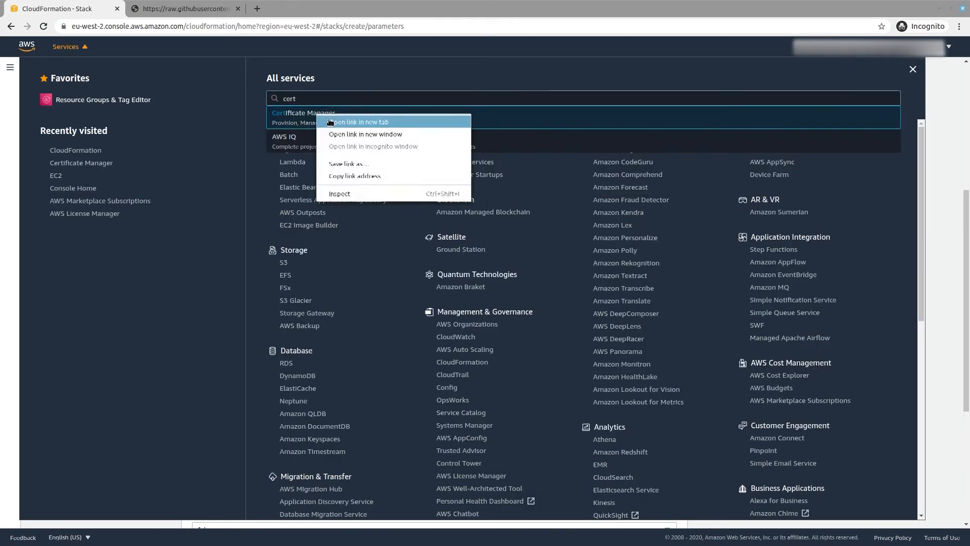
left_click(357, 122)
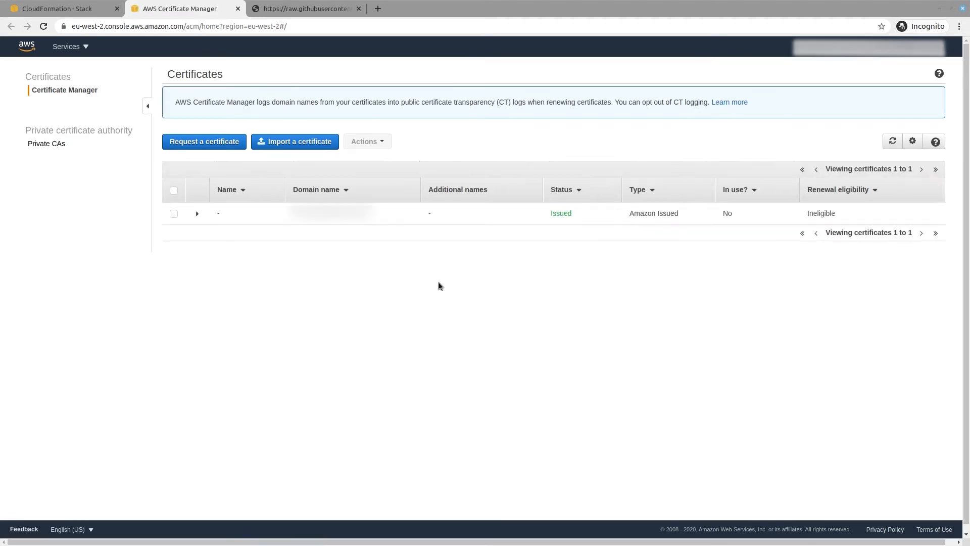
left_click(197, 213)
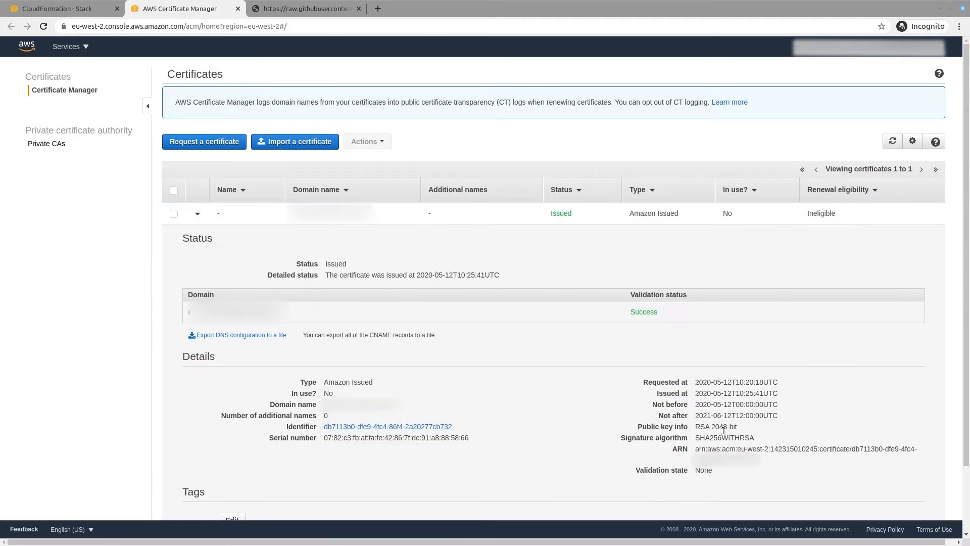
right_click(804, 448)
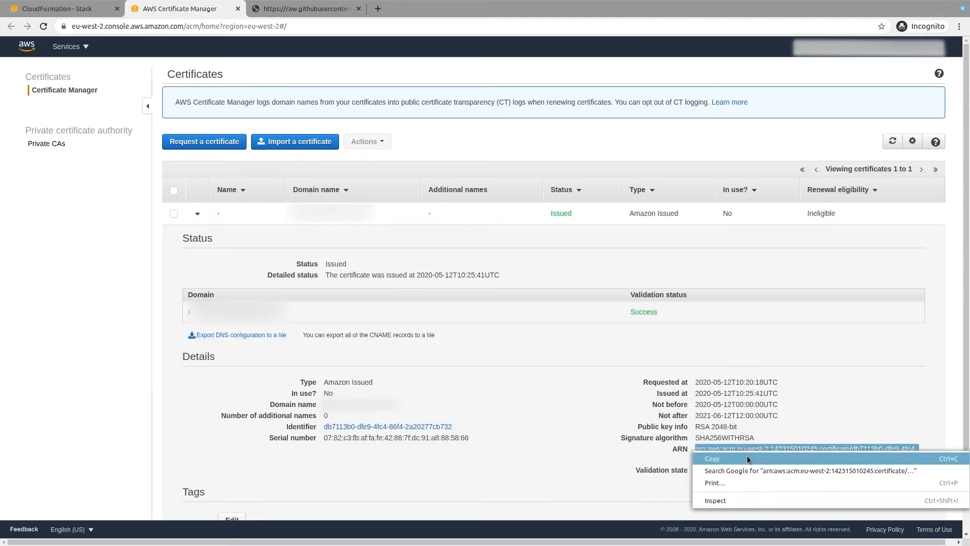
left_click(711, 458)
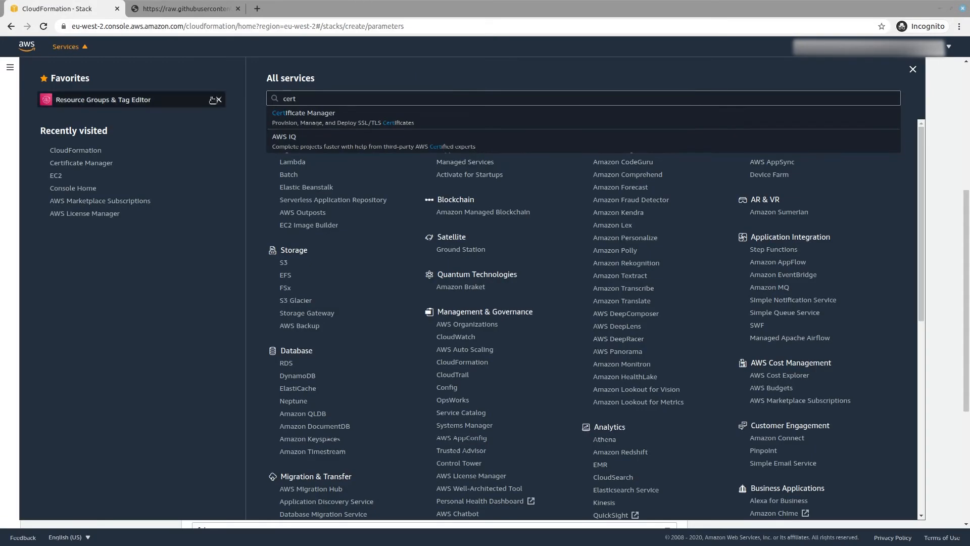
Paste the certificate ARN, set RTMP to true, and select the three 172.31 subnets.
left_click(912, 69)
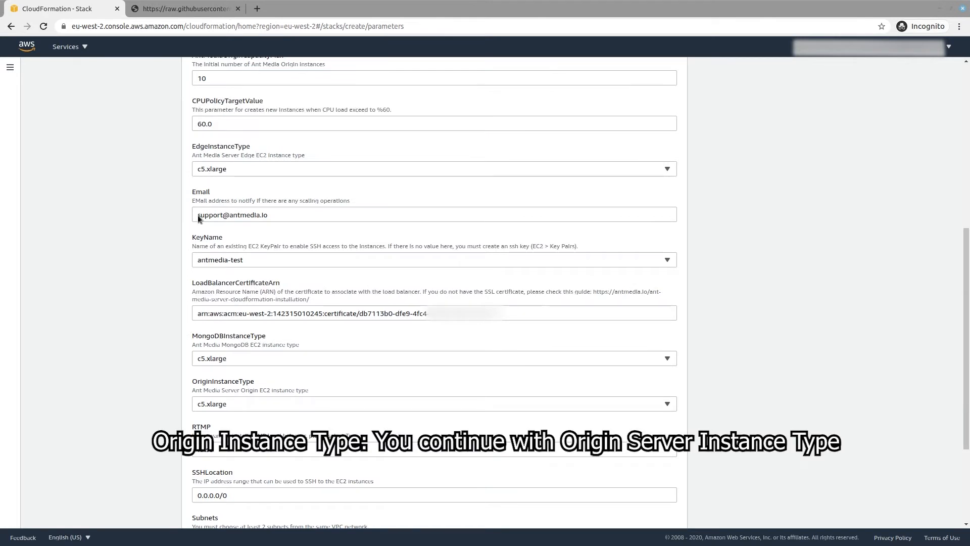
mouse_move(159, 373)
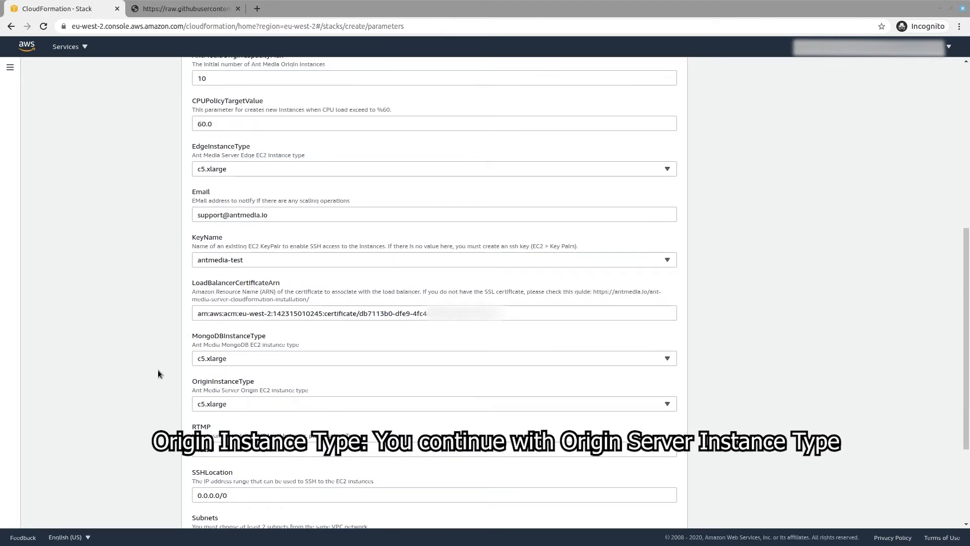
scroll("down", 3)
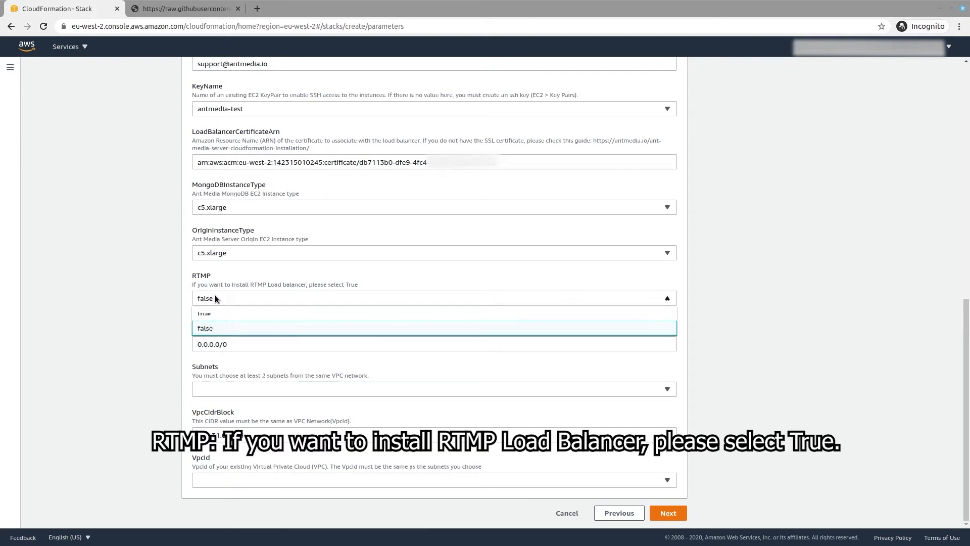
mouse_move(221, 315)
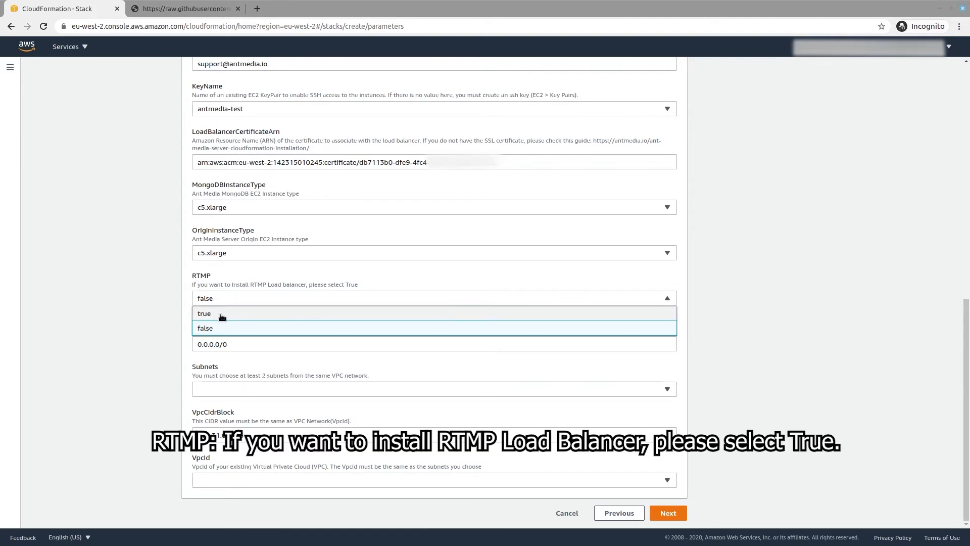
left_click(204, 313)
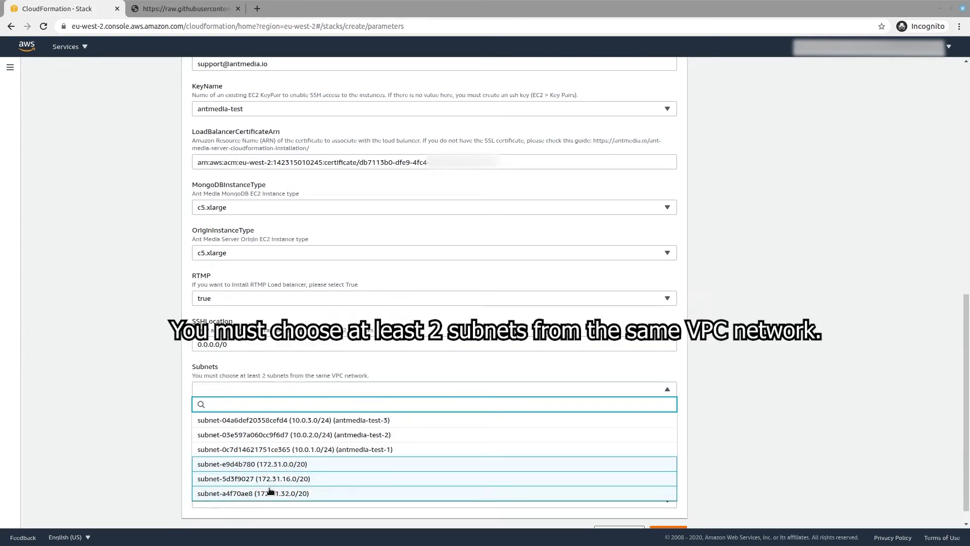
mouse_move(160, 455)
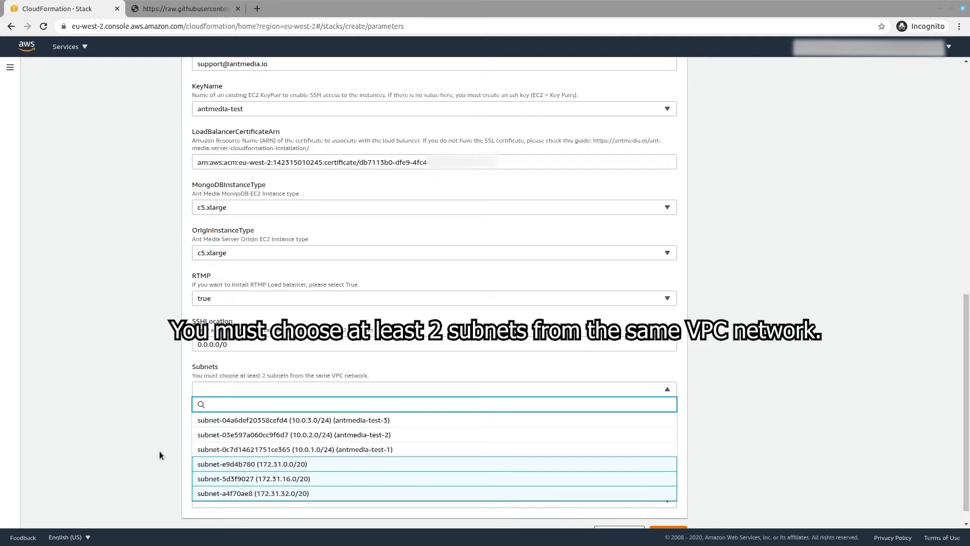
left_click(253, 493)
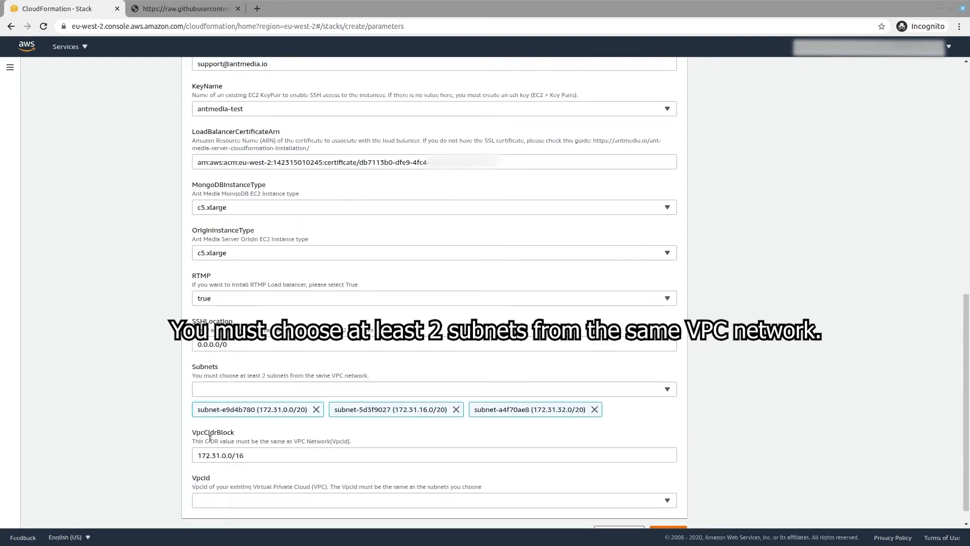
scroll("down", 3)
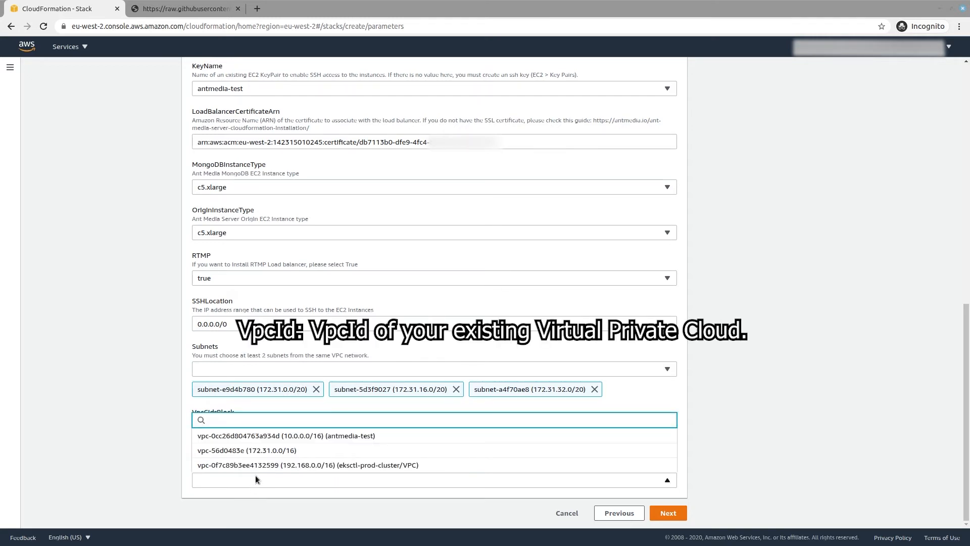
mouse_move(258, 449)
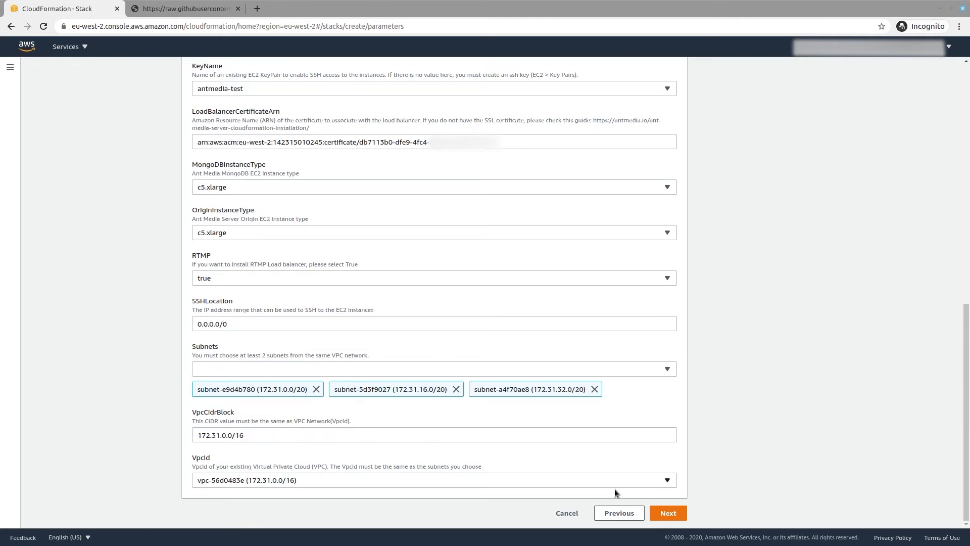
Pass stack options and review, then create antmedia-cluster with IAM resources acknowledged.
left_click(667, 512)
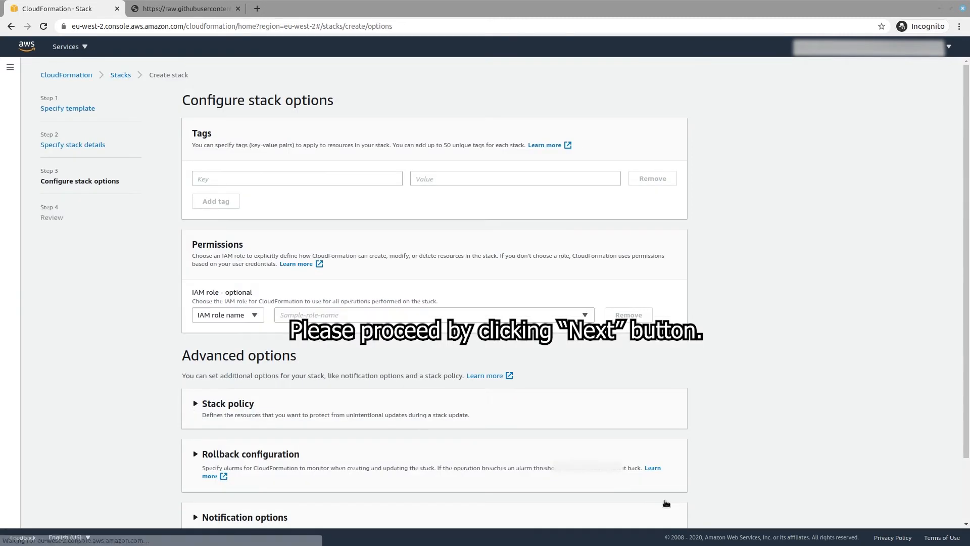
scroll("down", 3)
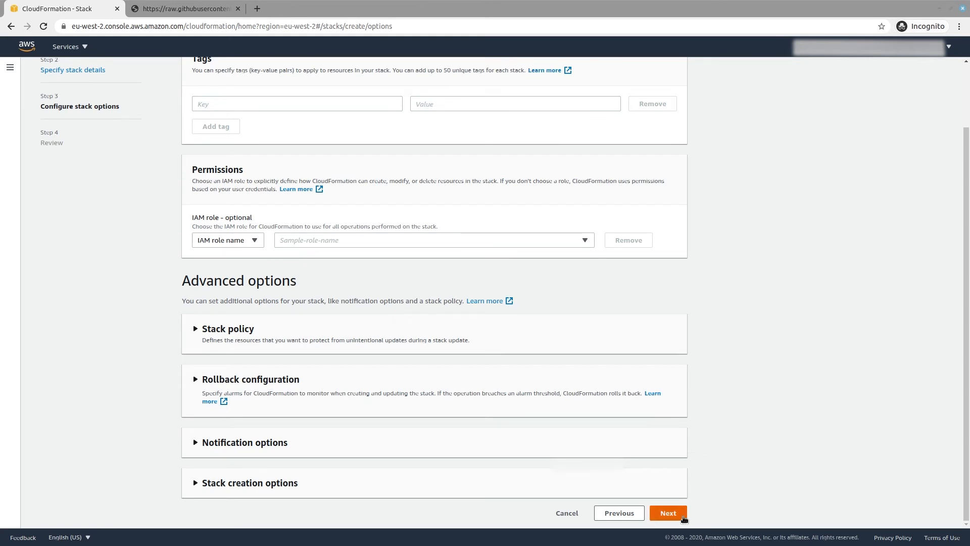
left_click(667, 512)
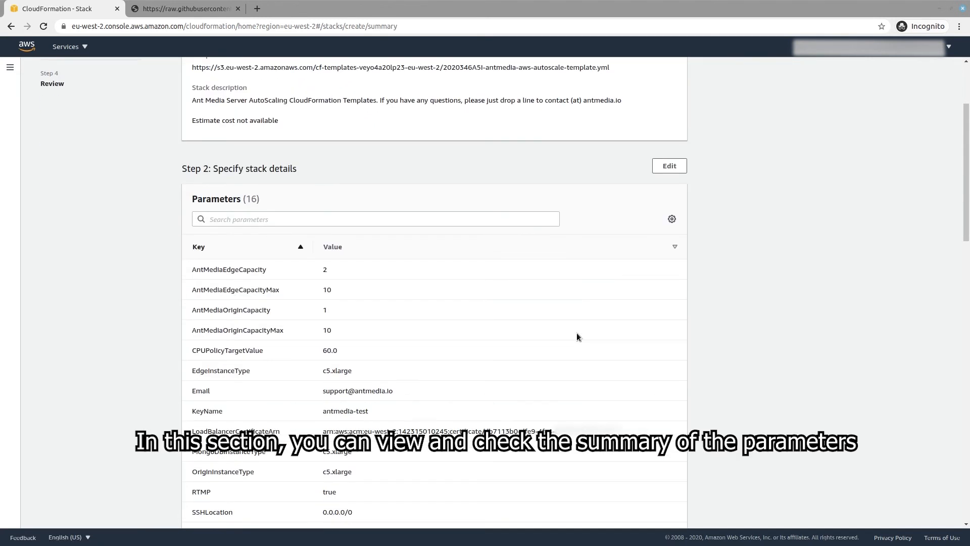
scroll("down", 3)
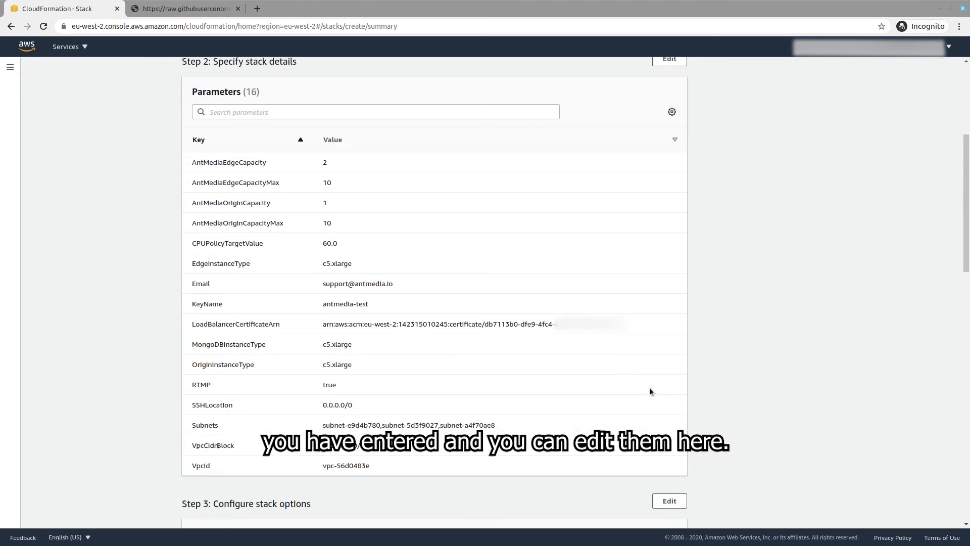
scroll("down", 3)
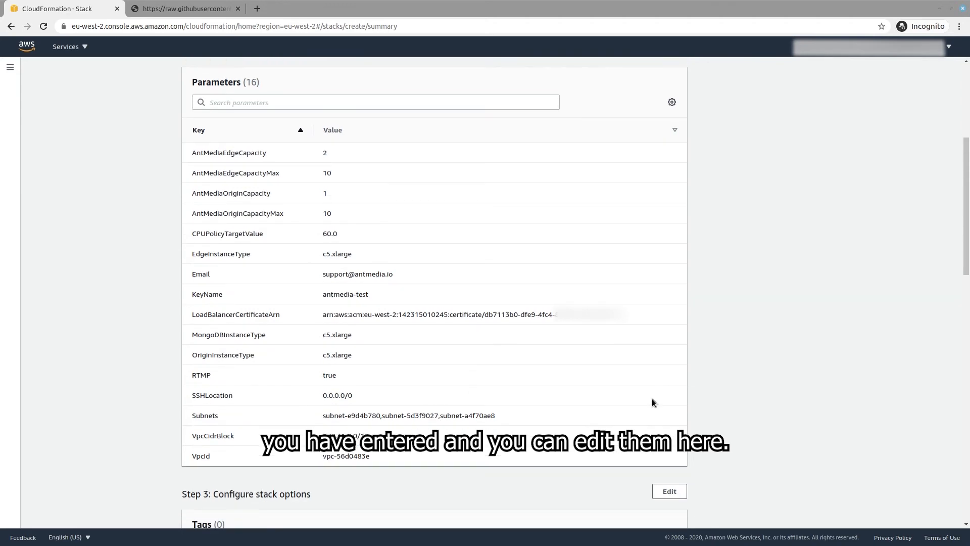
scroll("down", 3)
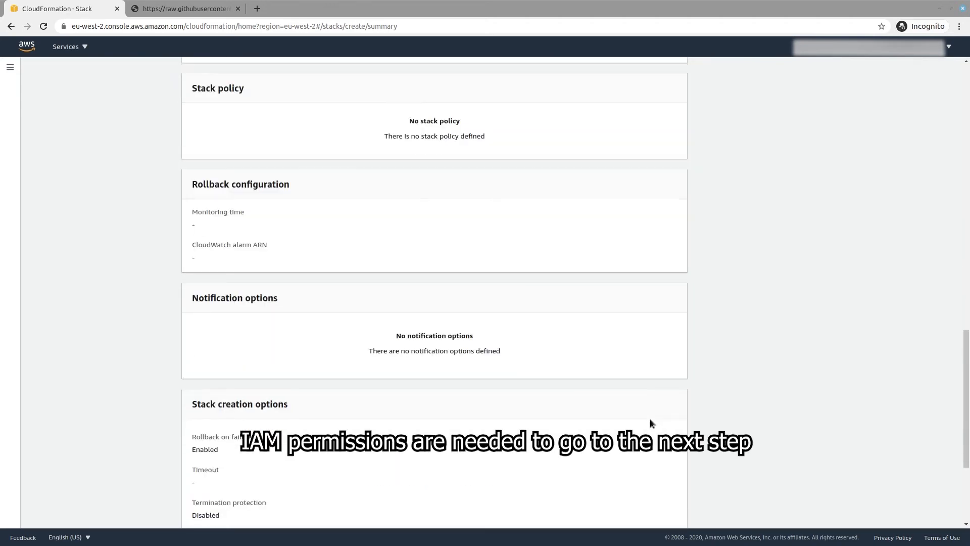
scroll("down", 3)
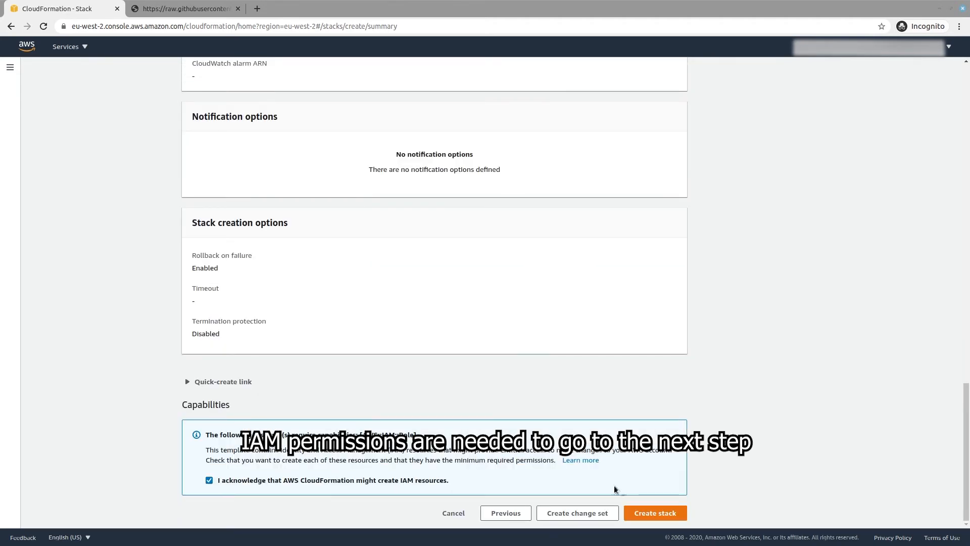
left_click(654, 513)
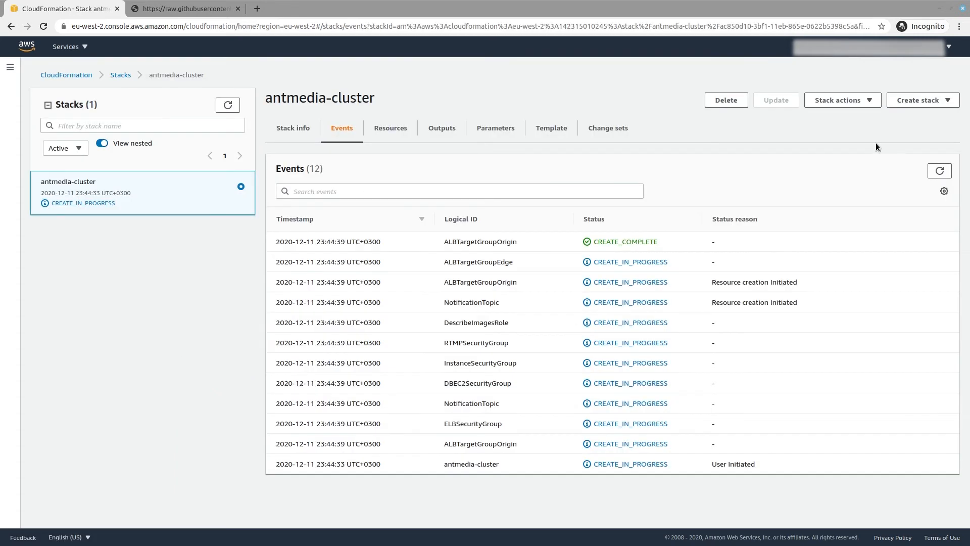
Refresh the events until antmedia-cluster is CREATE_COMPLETE, then view its five load balancer output URLs.
left_click(937, 171)
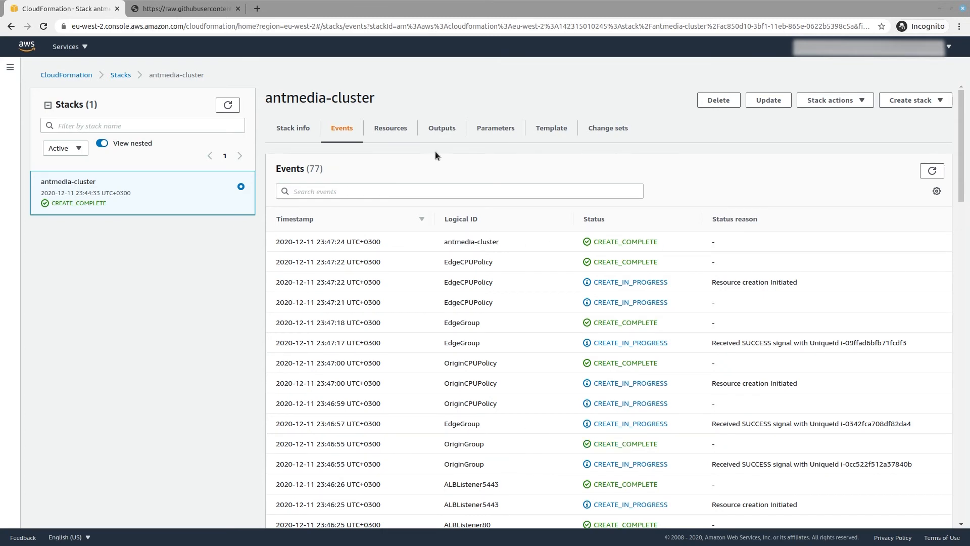
left_click(441, 128)
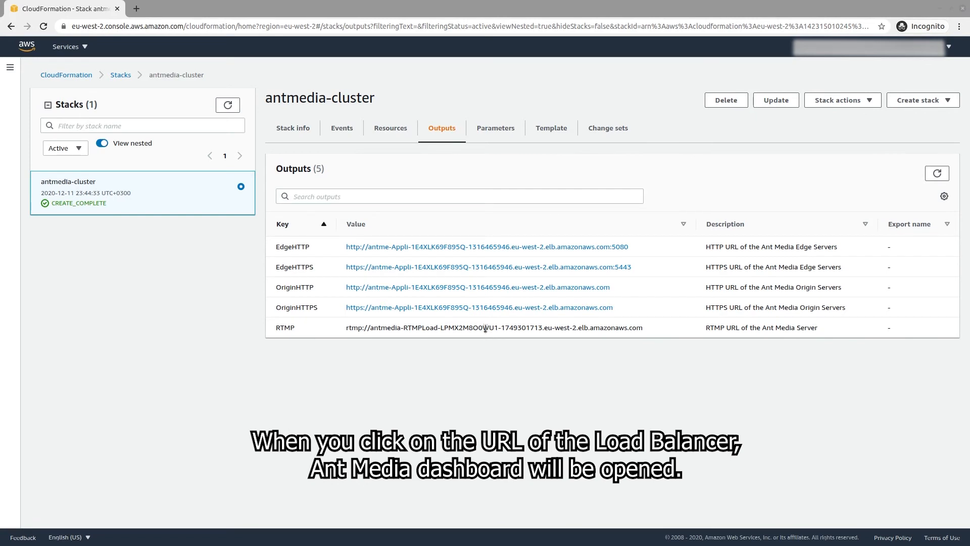
Open the EdgeHTTPS load balancer URL in a new tab and log in as JamesB.
right_click(488, 267)
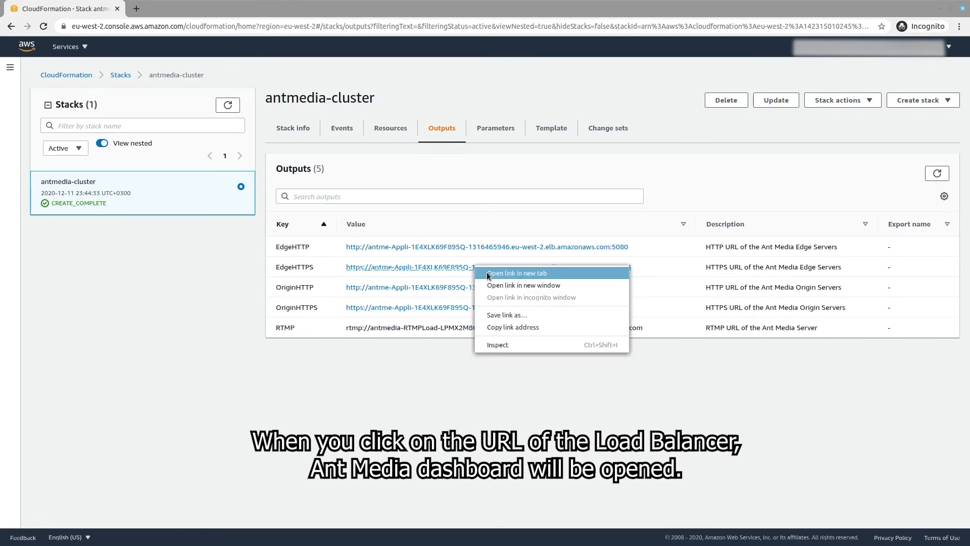
left_click(516, 272)
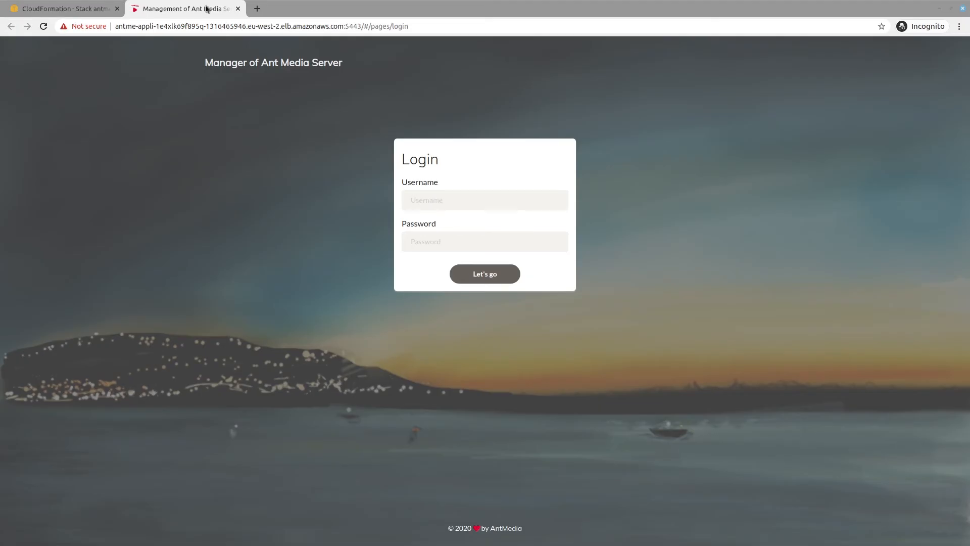
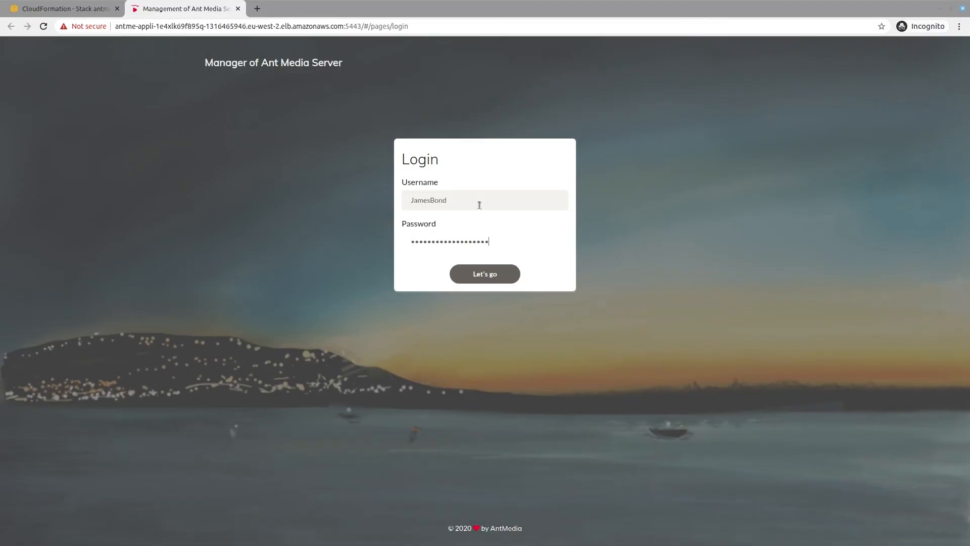
left_click(484, 273)
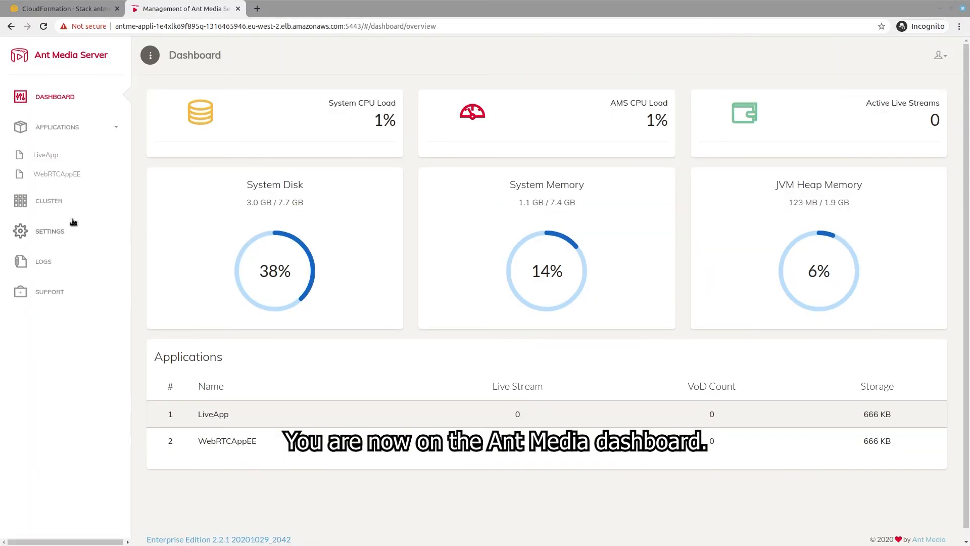
Review the three live cluster nodes, WebRTCAppEE and dashboard, then return to the CloudFormation tab.
left_click(49, 200)
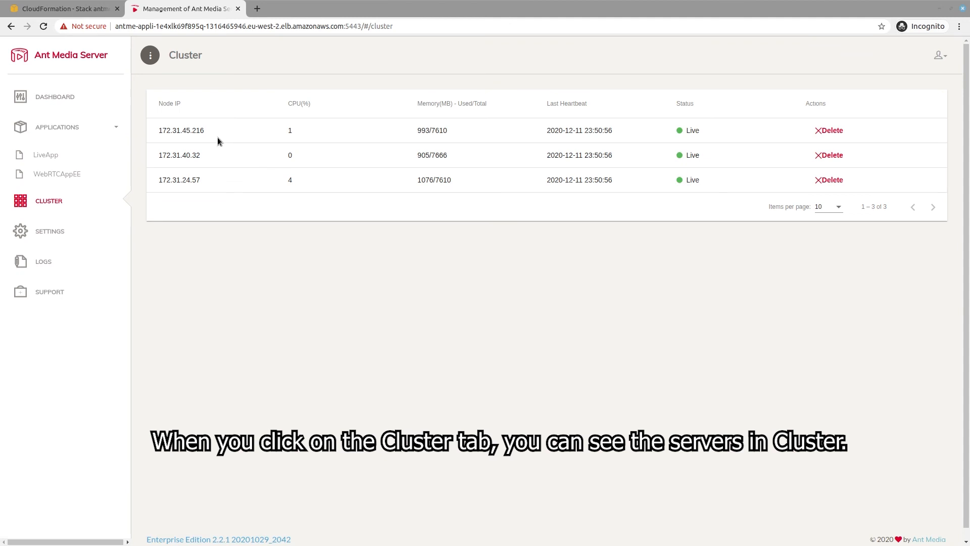
mouse_move(845, 303)
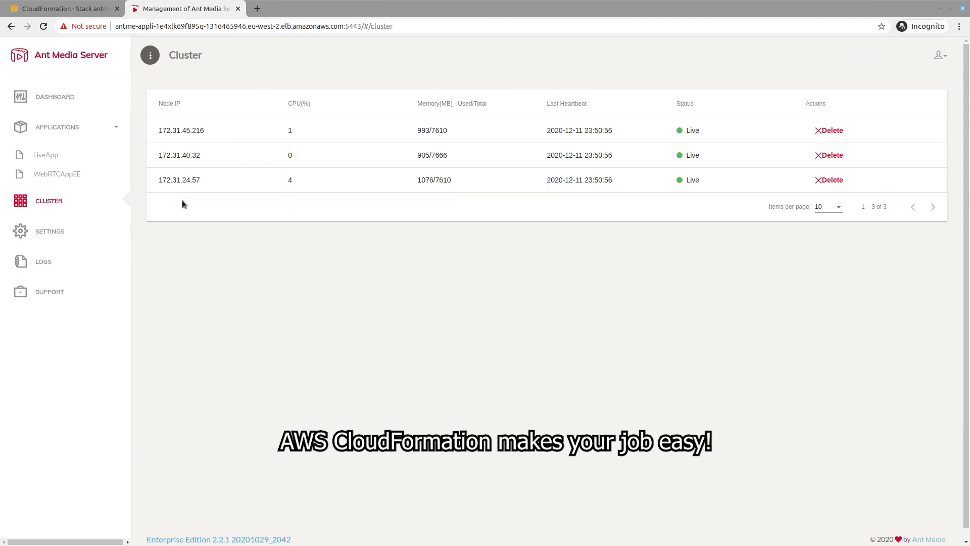
left_click(57, 173)
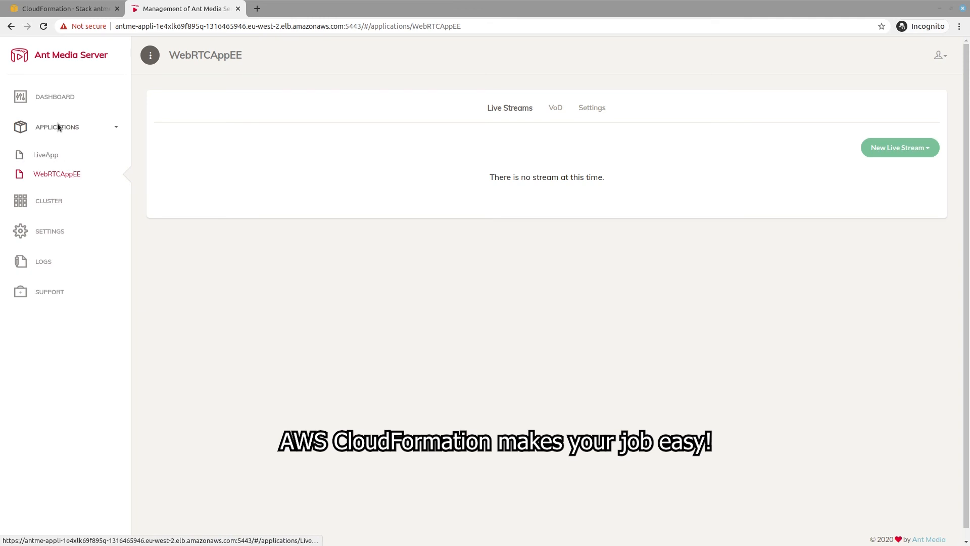
left_click(54, 96)
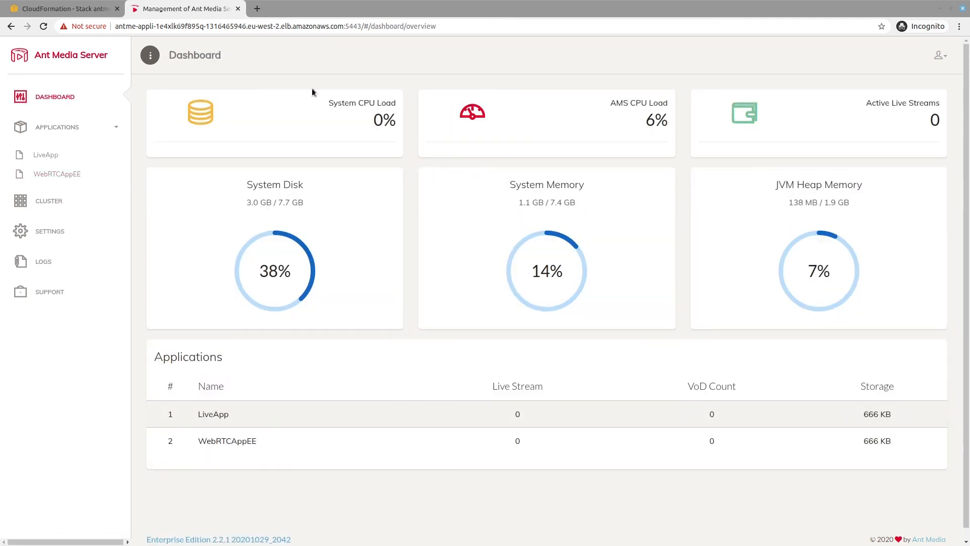
left_click(61, 8)
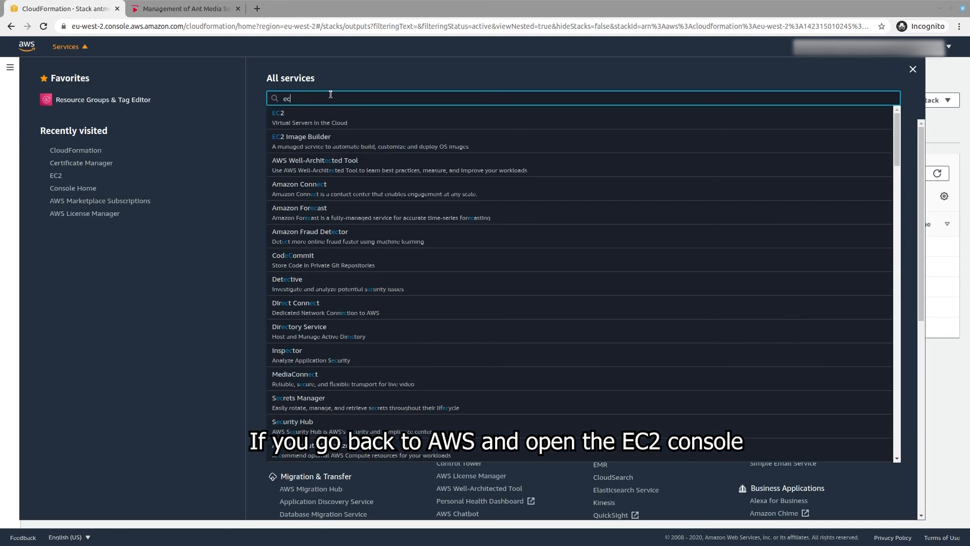
Open EC2 and list the four running instances: MongoDB, two Edge servers and Origin.
left_click(278, 112)
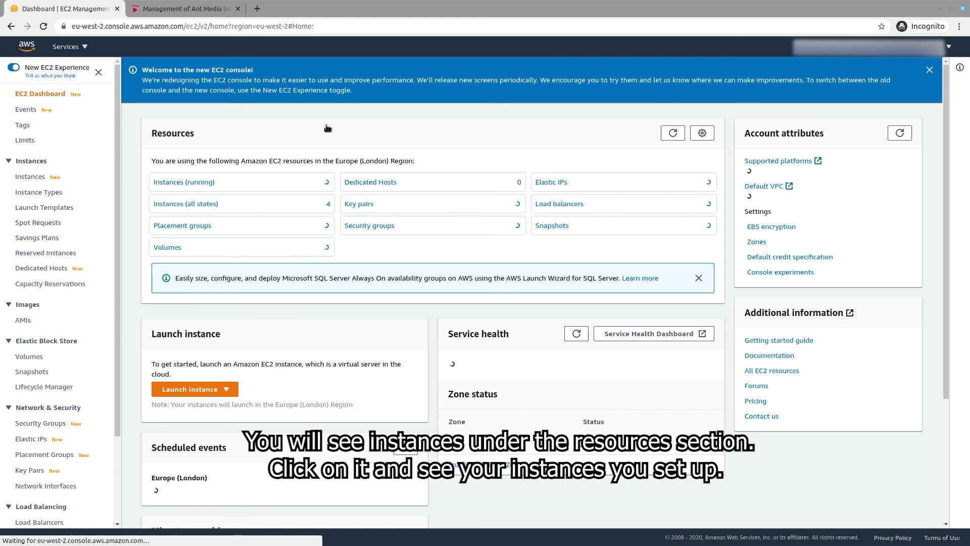
left_click(183, 181)
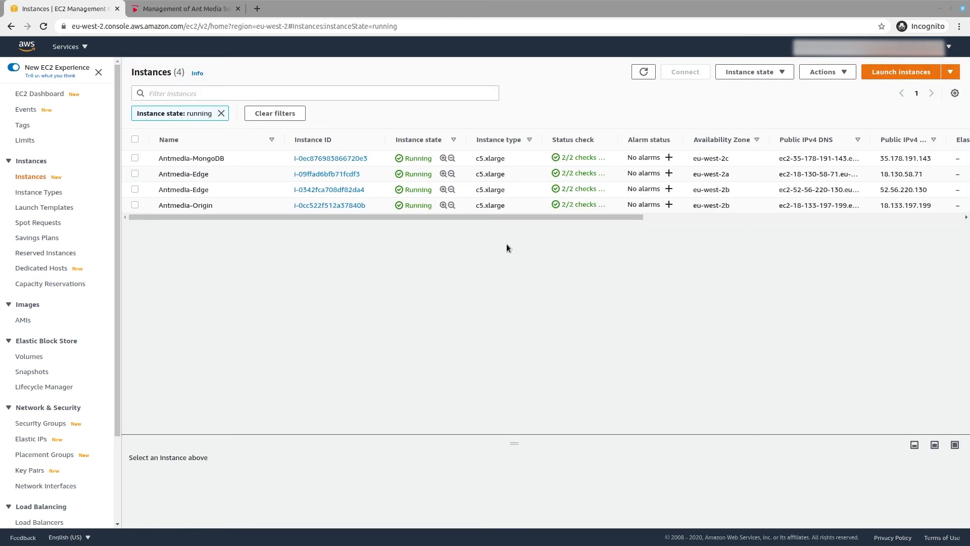
left_click(65, 47)
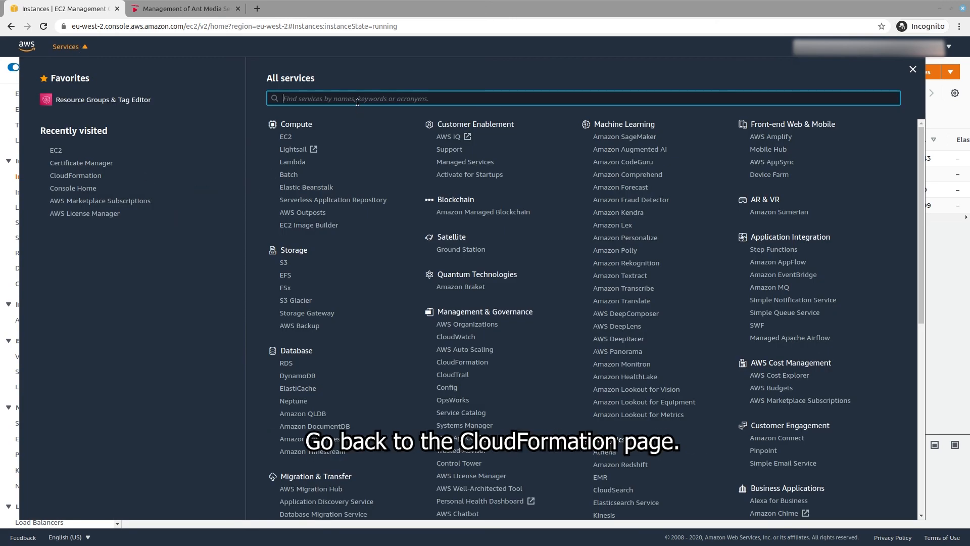
Go to CloudFormation, delete the antmedia-cluster stack, and check its DELETE_IN_PROGRESS status.
type("Cloud")
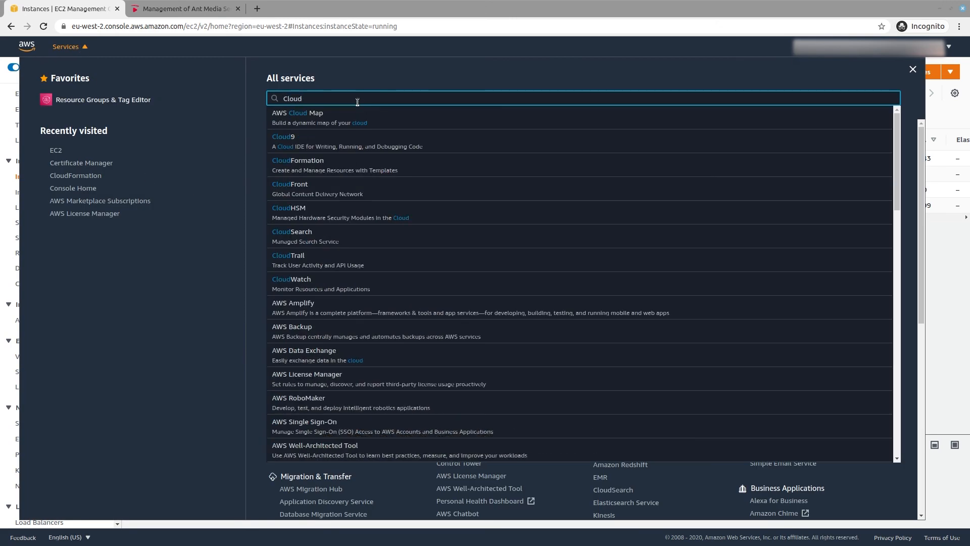
left_click(297, 164)
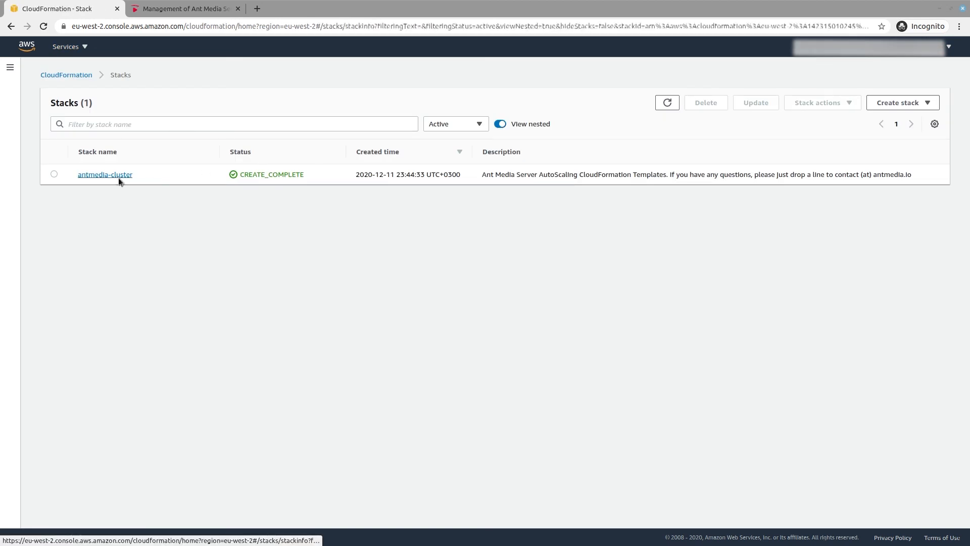
left_click(104, 173)
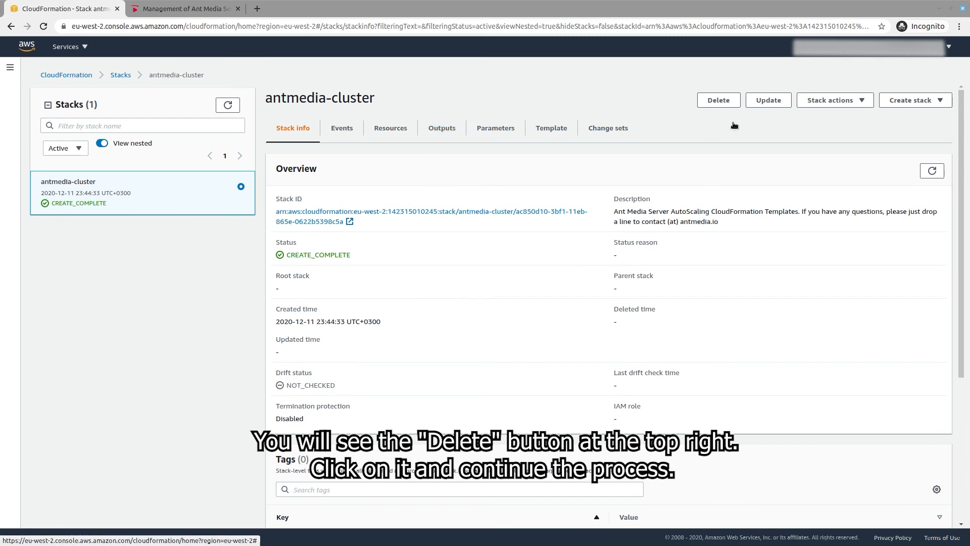
left_click(717, 100)
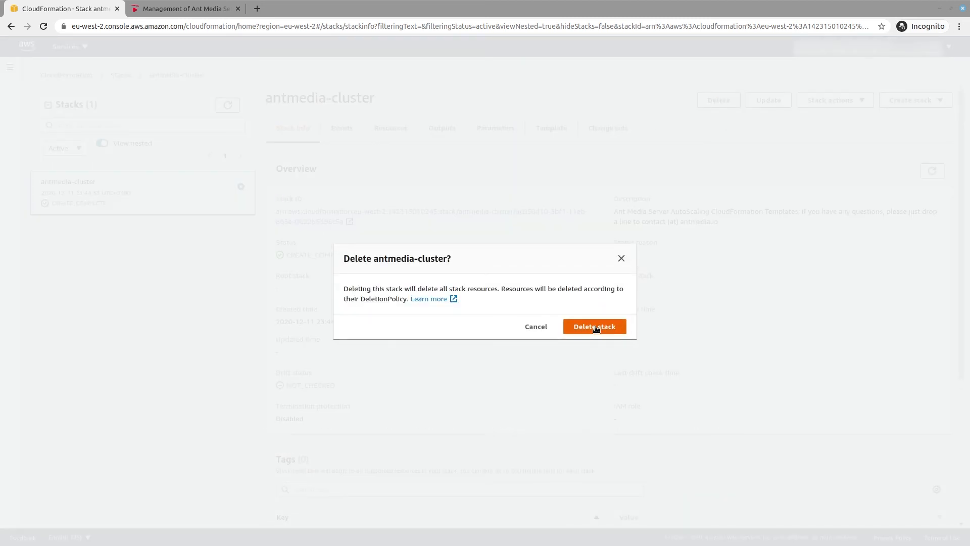
left_click(593, 326)
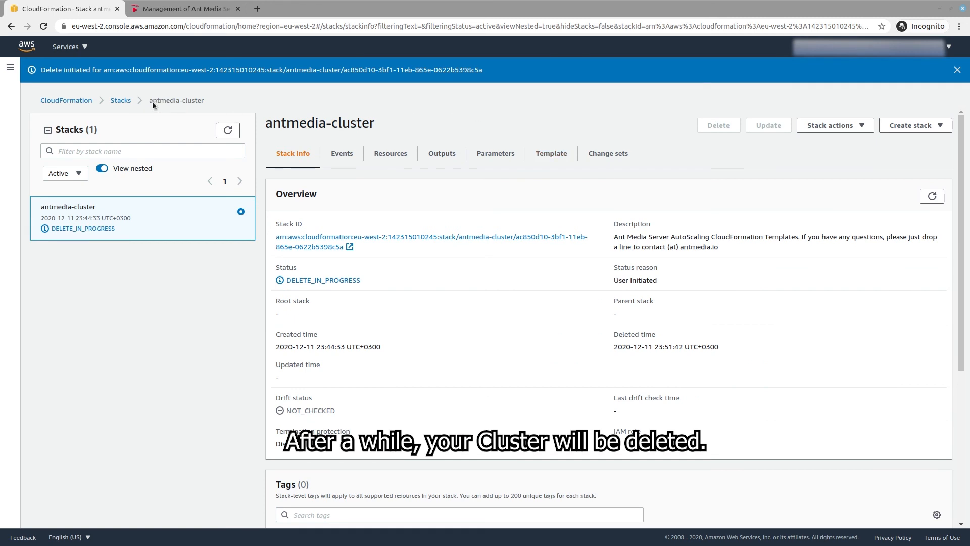
left_click(120, 99)
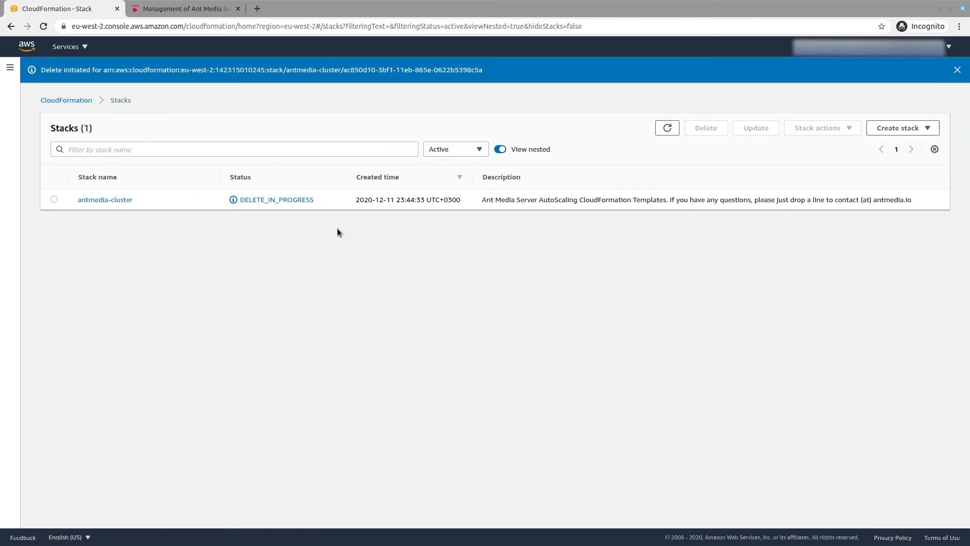
double_click(276, 199)
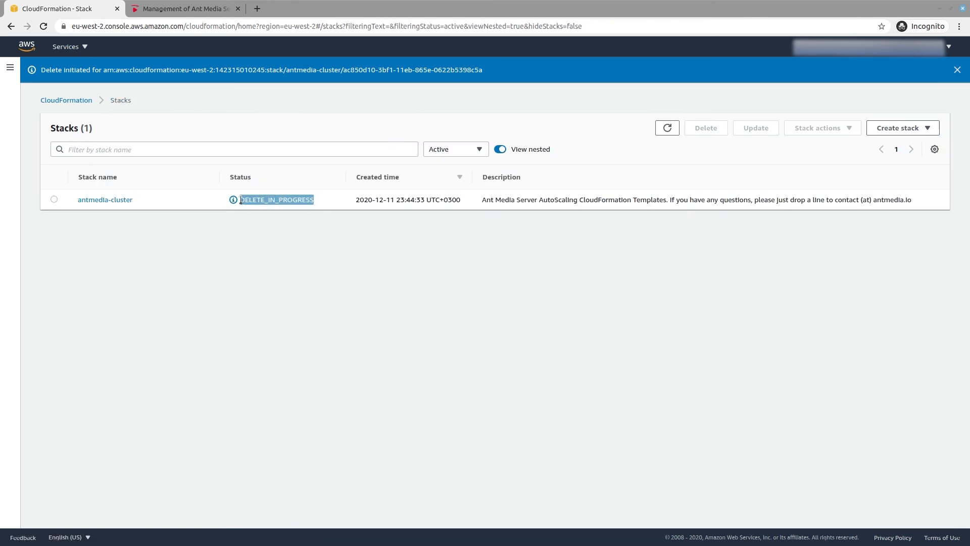